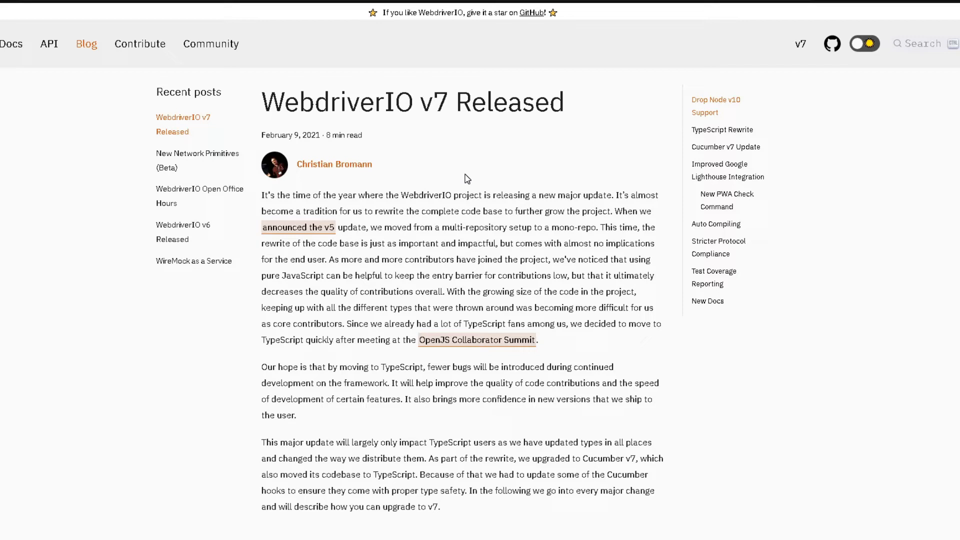
pyautogui.moveTo(425, 187)
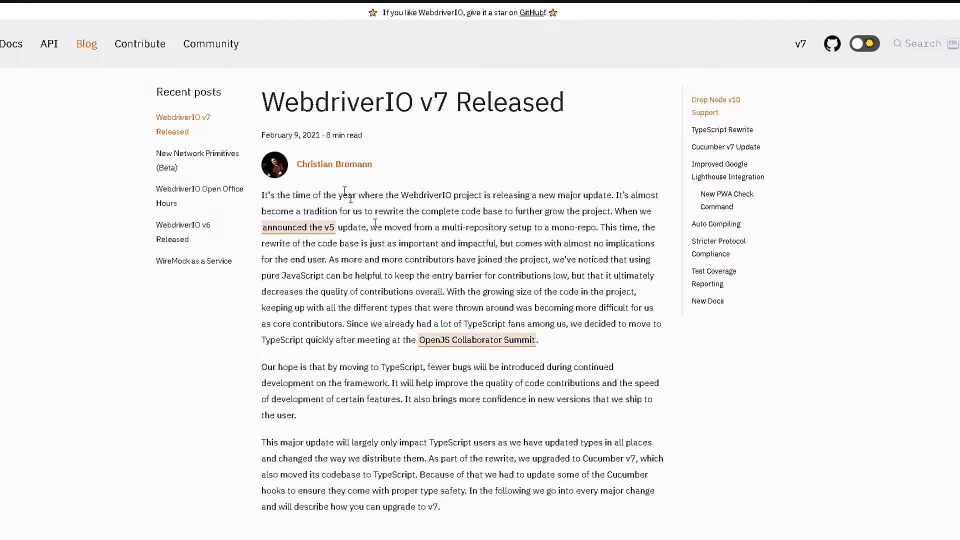
# Scroll the v7 release post through Drop Node v10 Support into the TypeScript Rewrite custom-command typings
pyautogui.scroll(-3)
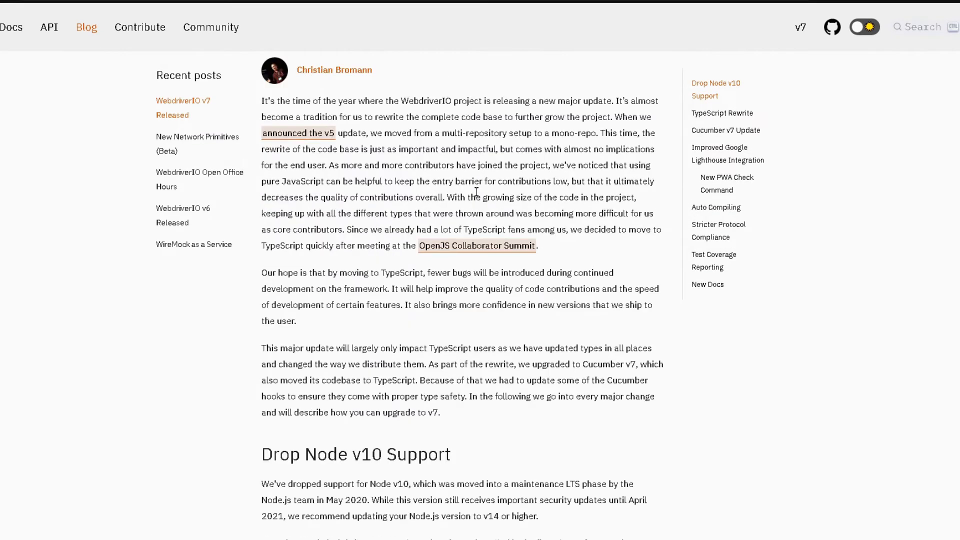
pyautogui.scroll(-3)
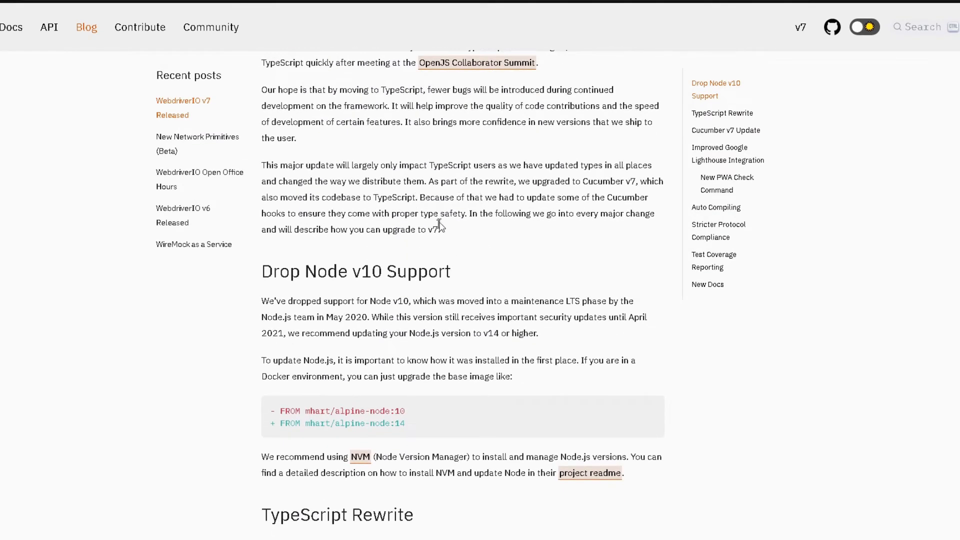
pyautogui.scroll(-3)
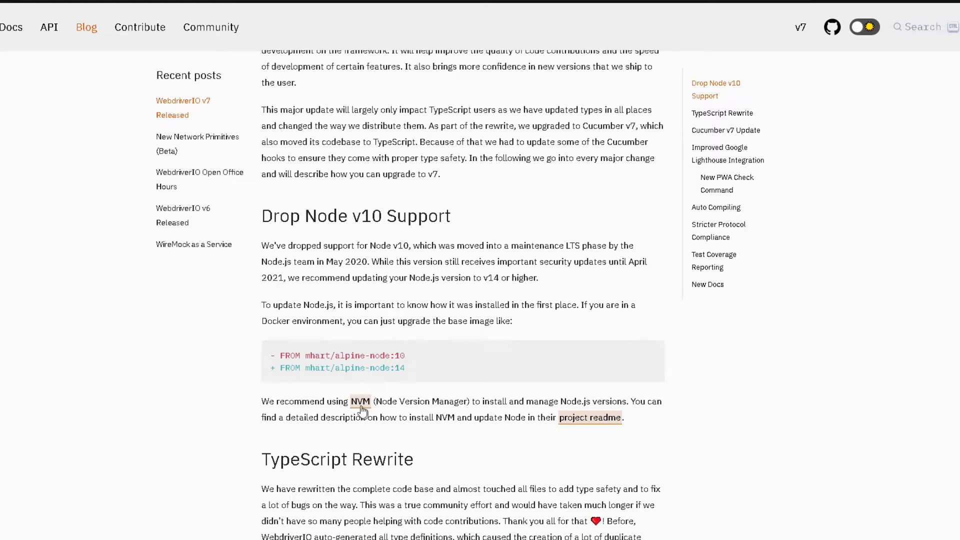
pyautogui.moveTo(304, 370)
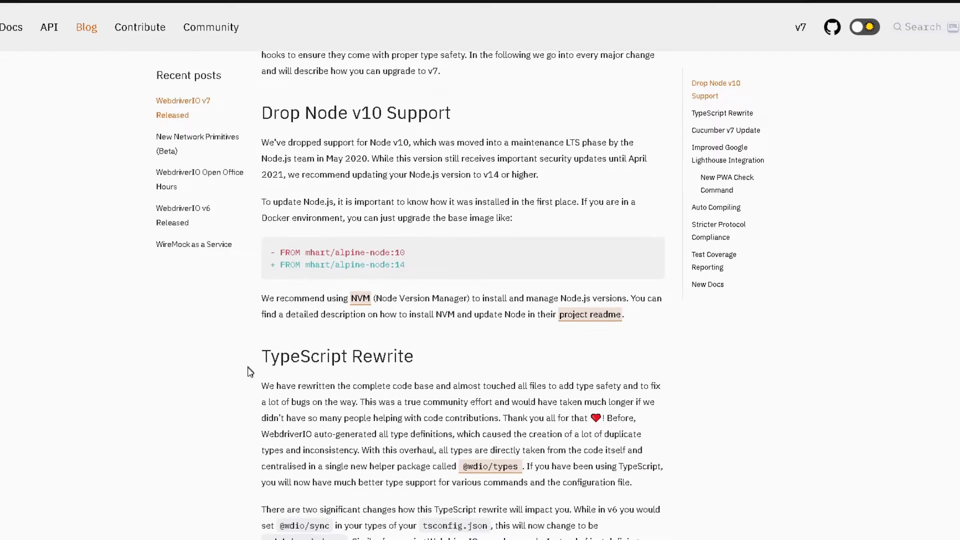
pyautogui.scroll(-3)
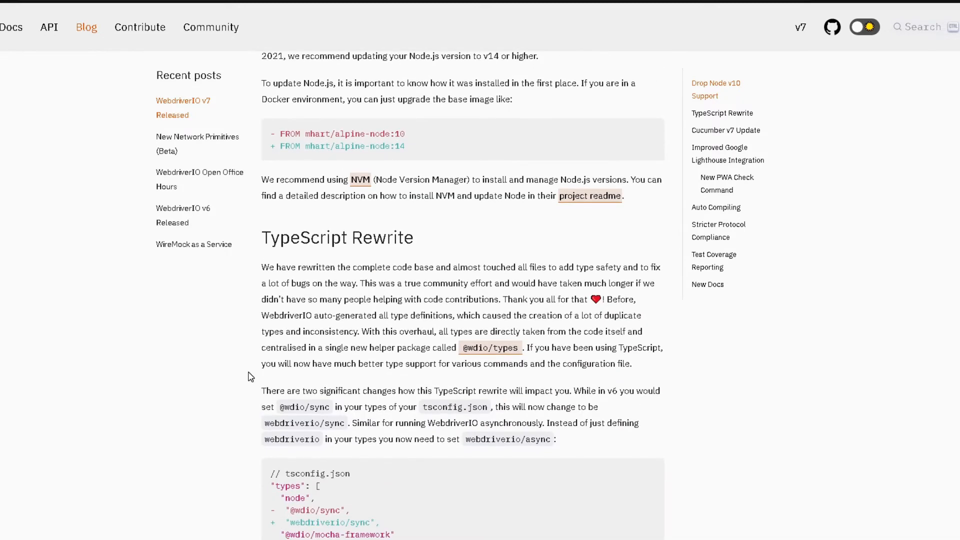
pyautogui.moveTo(380, 305)
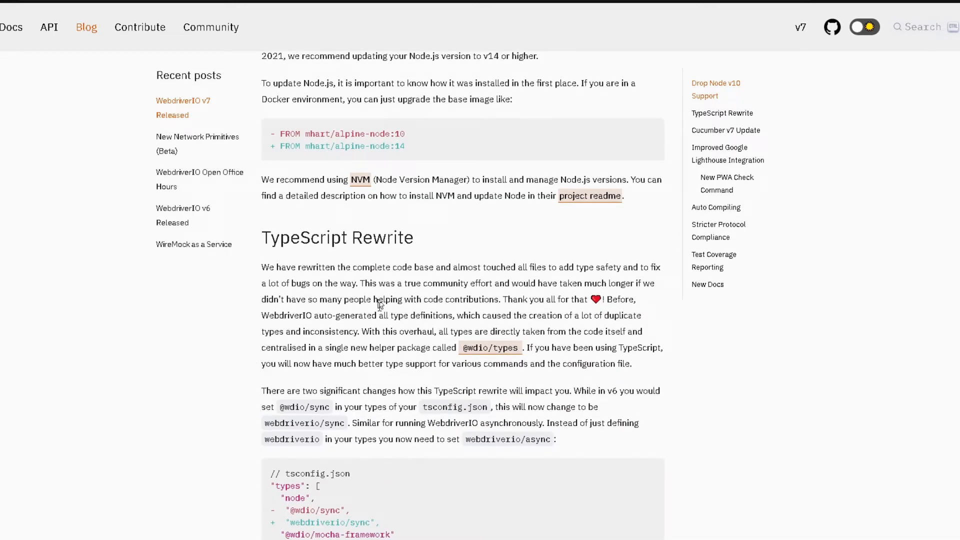
pyautogui.scroll(-3)
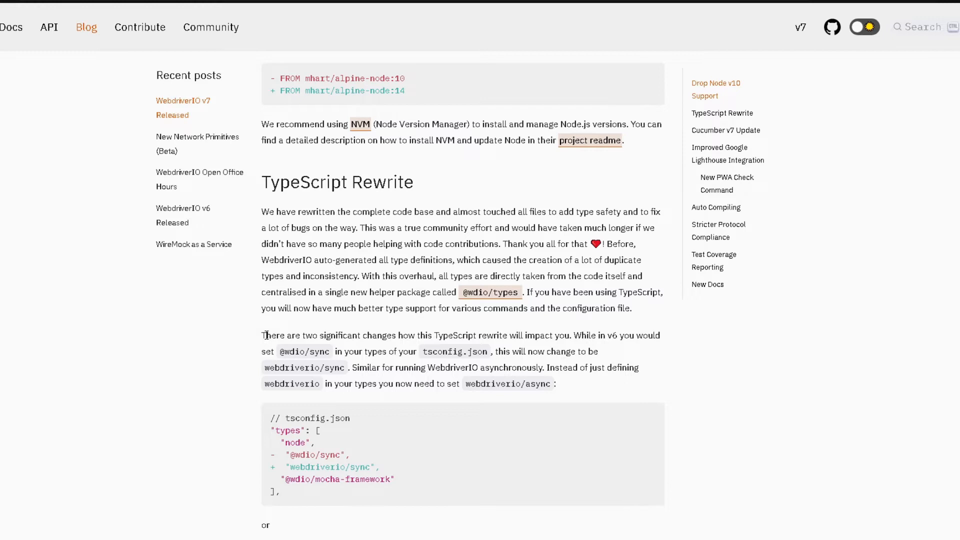
pyautogui.scroll(-3)
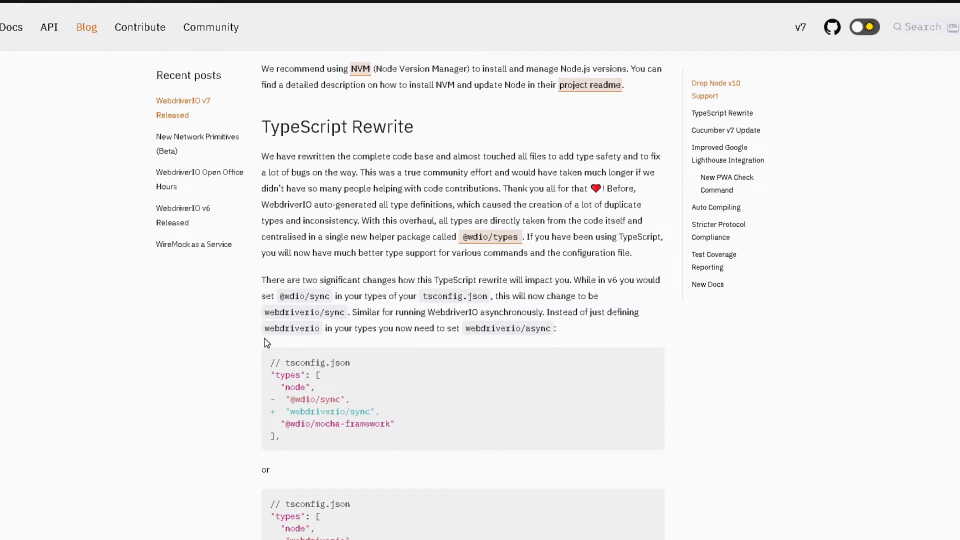
pyautogui.moveTo(252, 325)
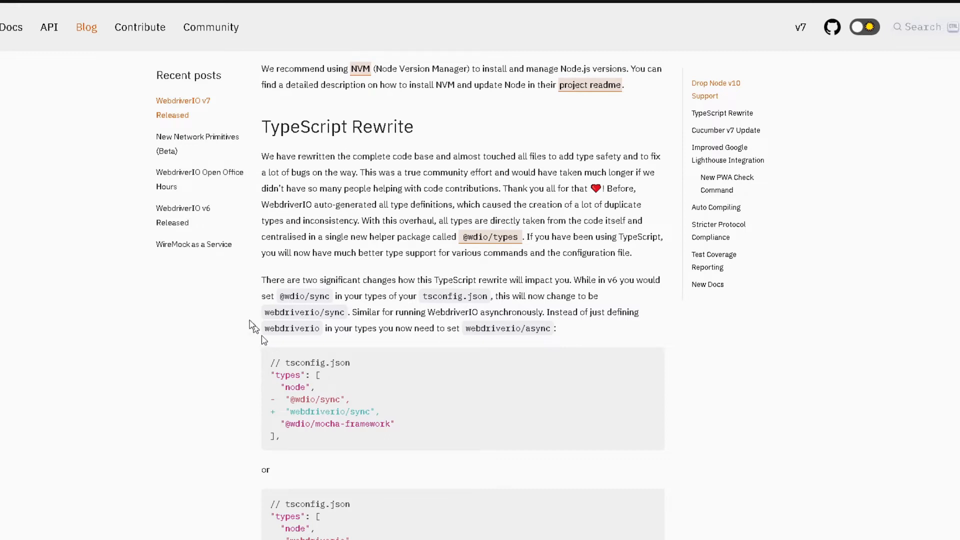
pyautogui.scroll(-3)
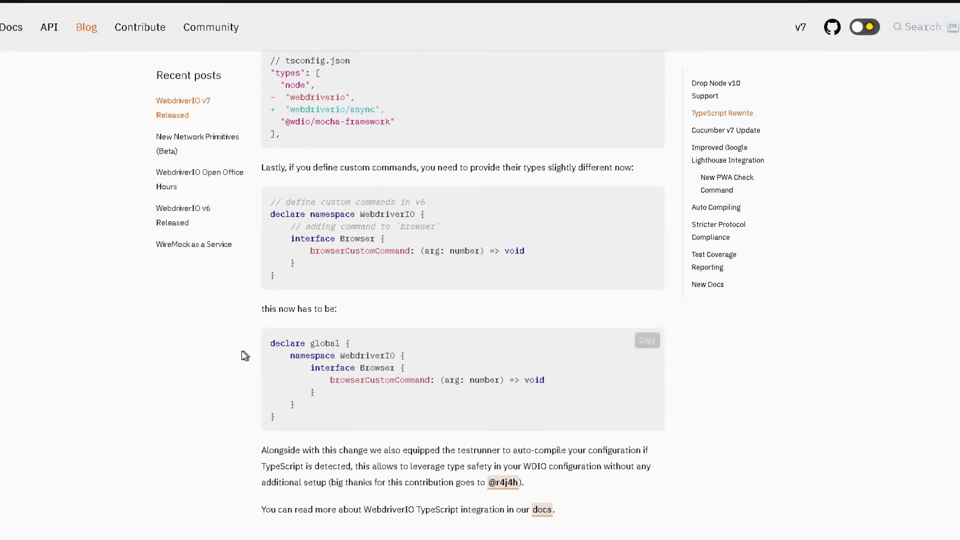
pyautogui.moveTo(227, 310)
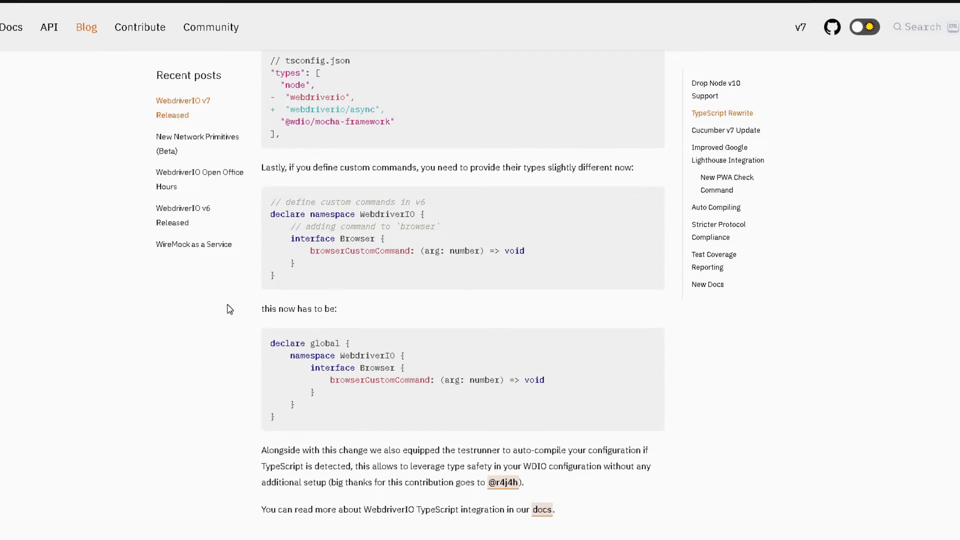
# Scroll on through Cucumber v7, Google Lighthouse, PWA Check and Auto Compiling to Stricter Protocol Compliance
pyautogui.scroll(-3)
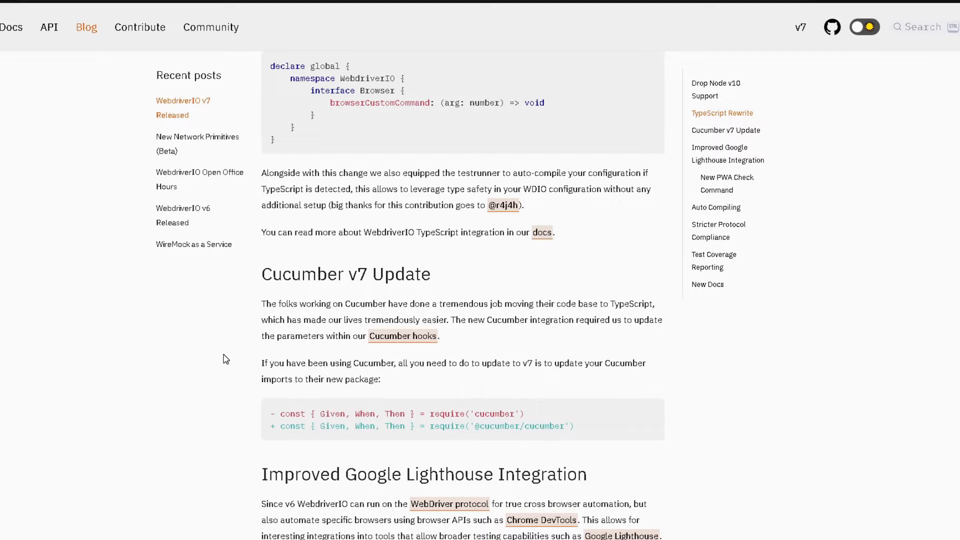
pyautogui.moveTo(447, 418)
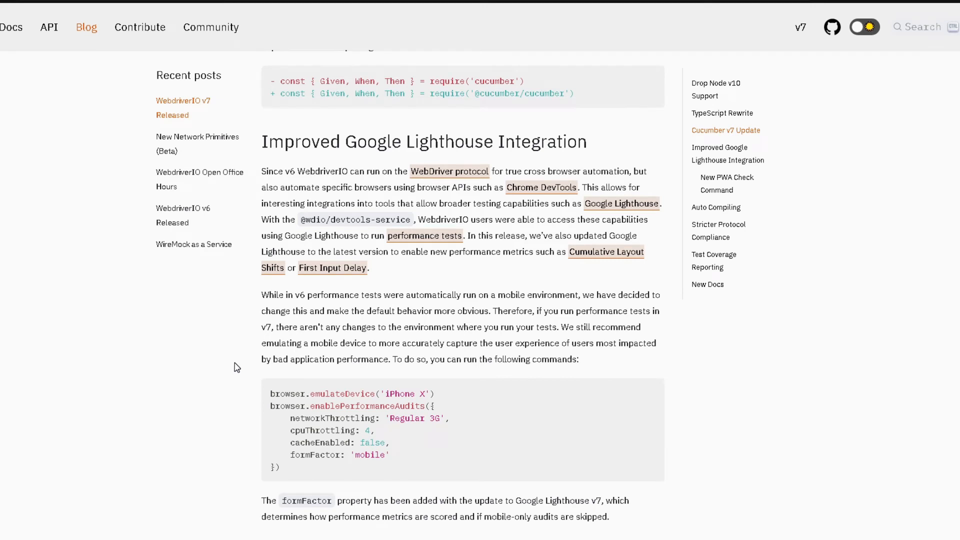
pyautogui.scroll(-3)
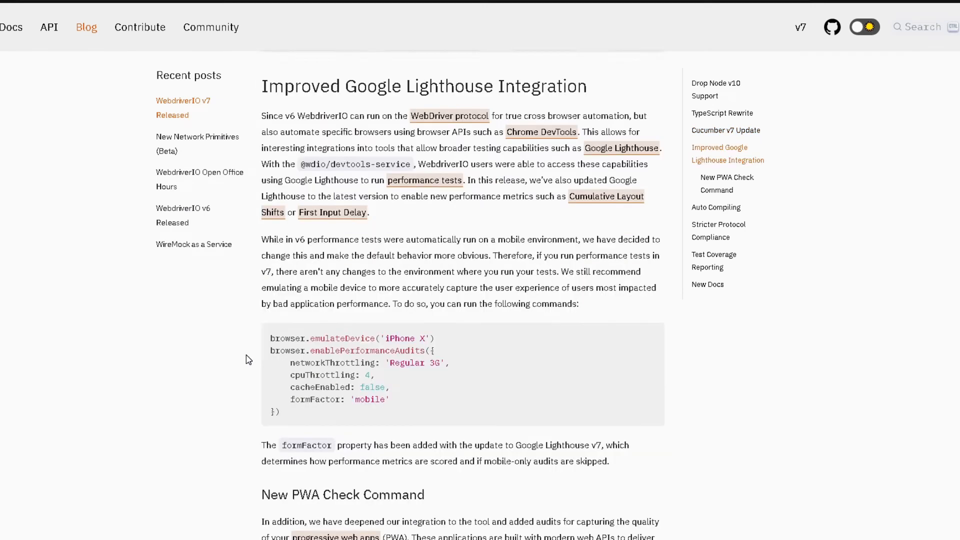
pyautogui.scroll(-3)
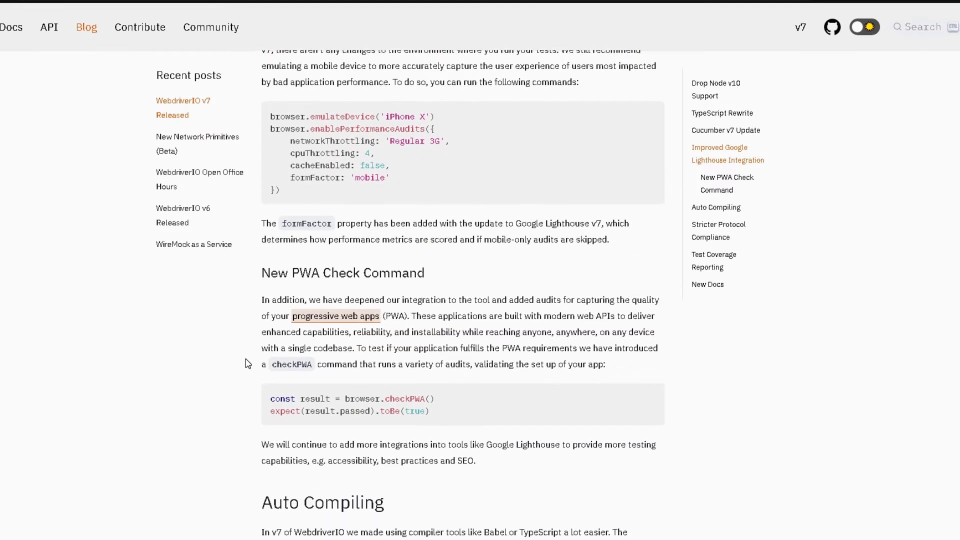
pyautogui.moveTo(253, 368)
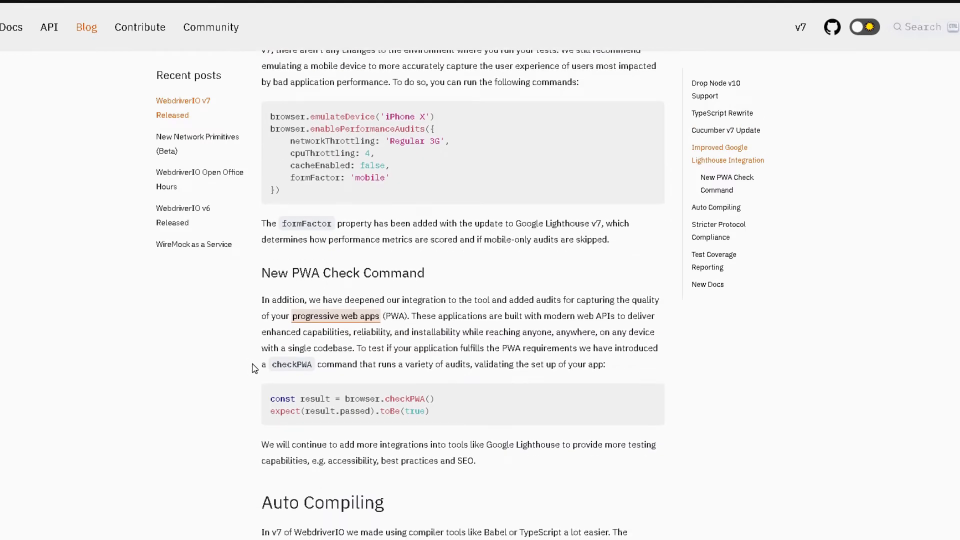
pyautogui.scroll(-3)
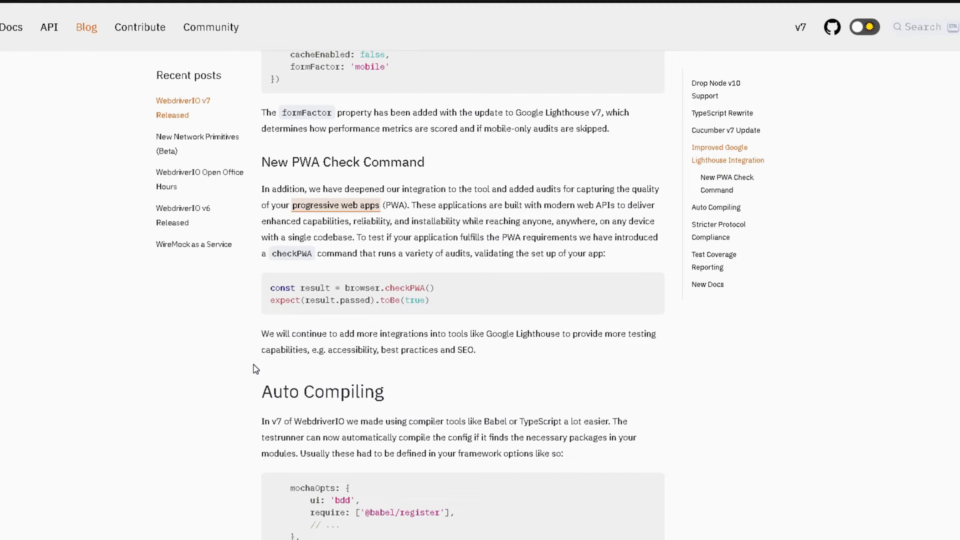
pyautogui.moveTo(253, 368)
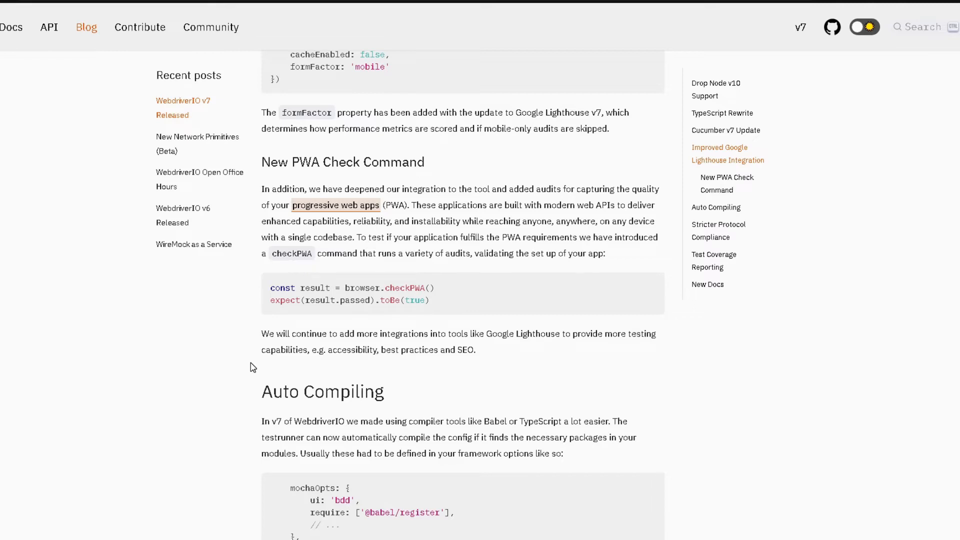
pyautogui.scroll(-3)
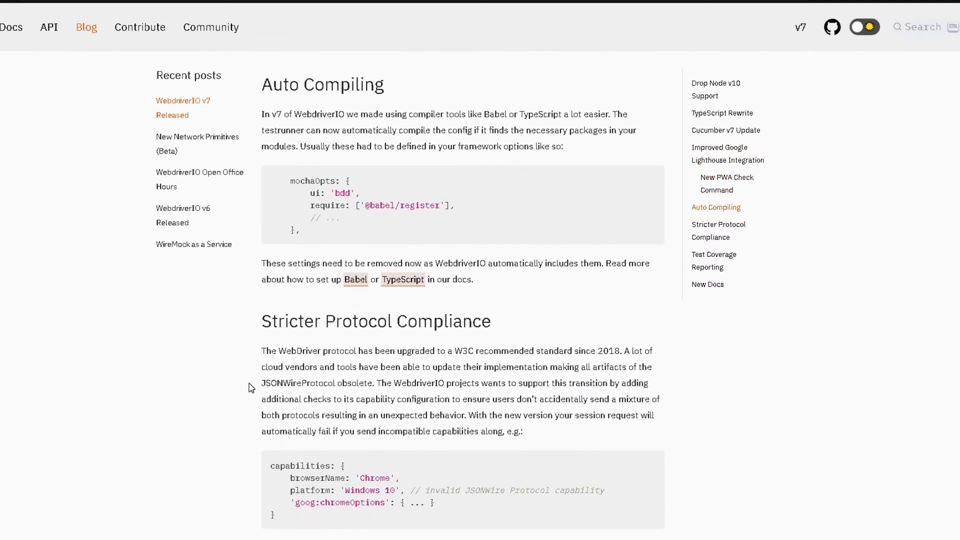
pyautogui.scroll(-3)
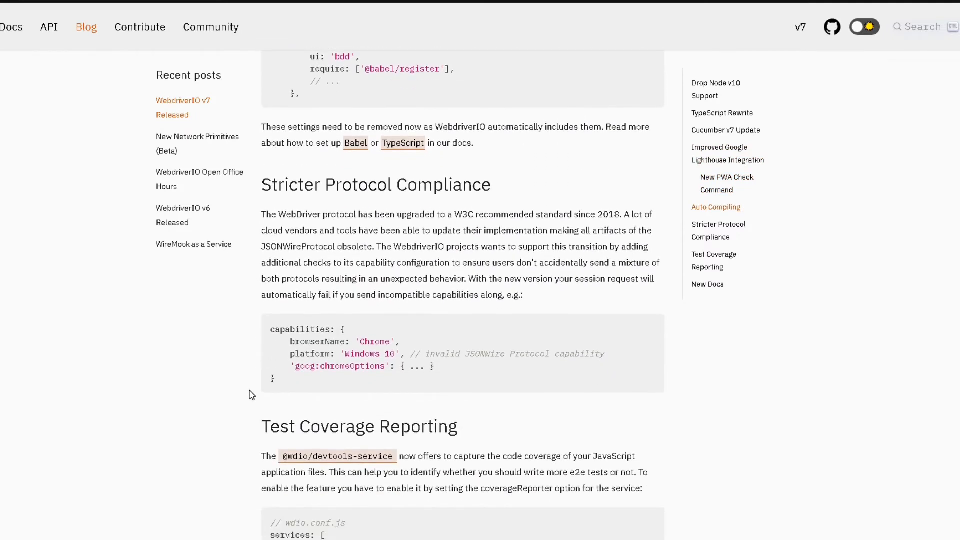
pyautogui.moveTo(297, 301)
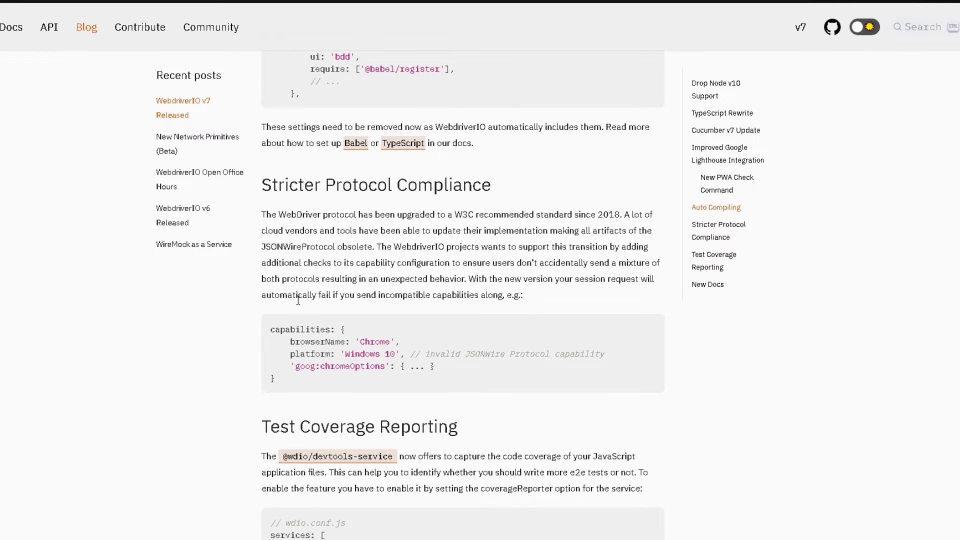
# Scroll to the post's closing New Docs section and switch the site to its dark theme
pyautogui.scroll(-3)
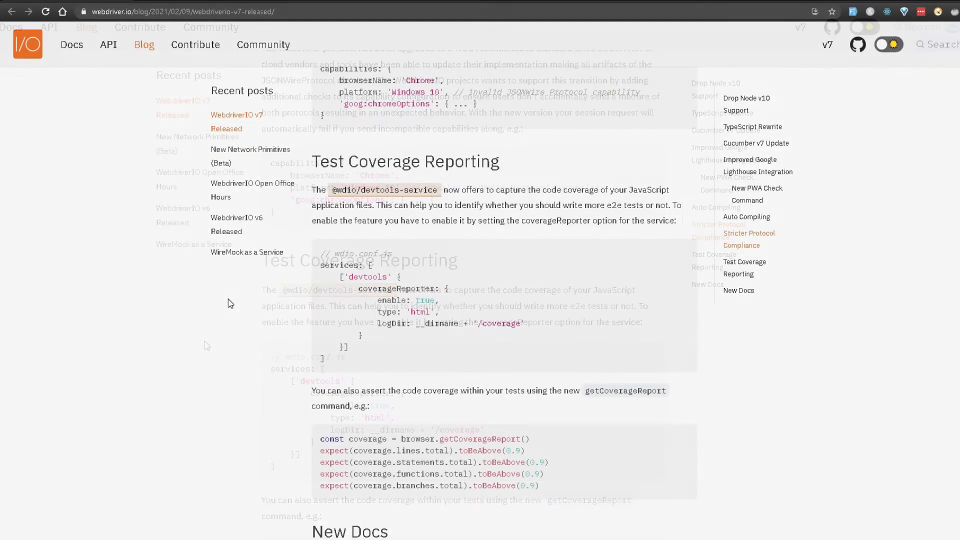
pyautogui.scroll(-3)
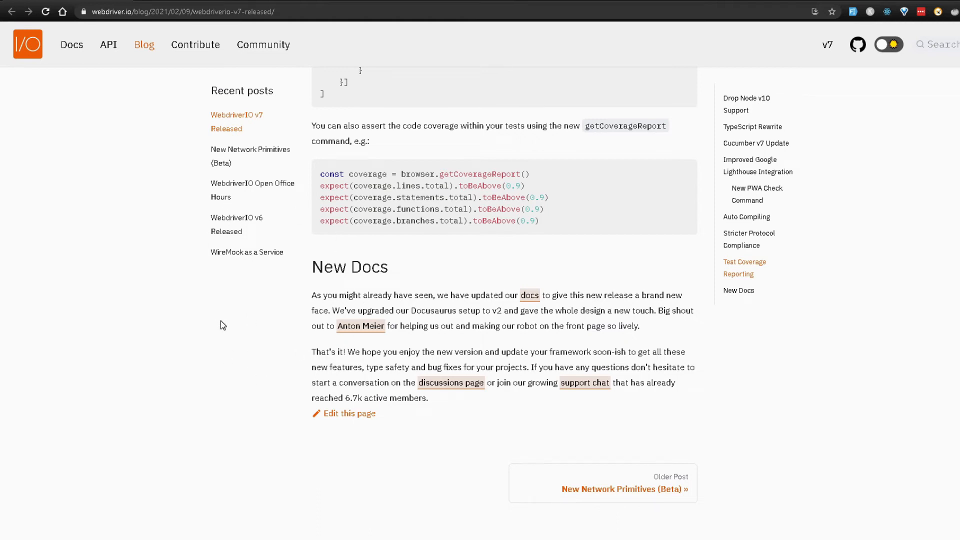
pyautogui.click(889, 44)
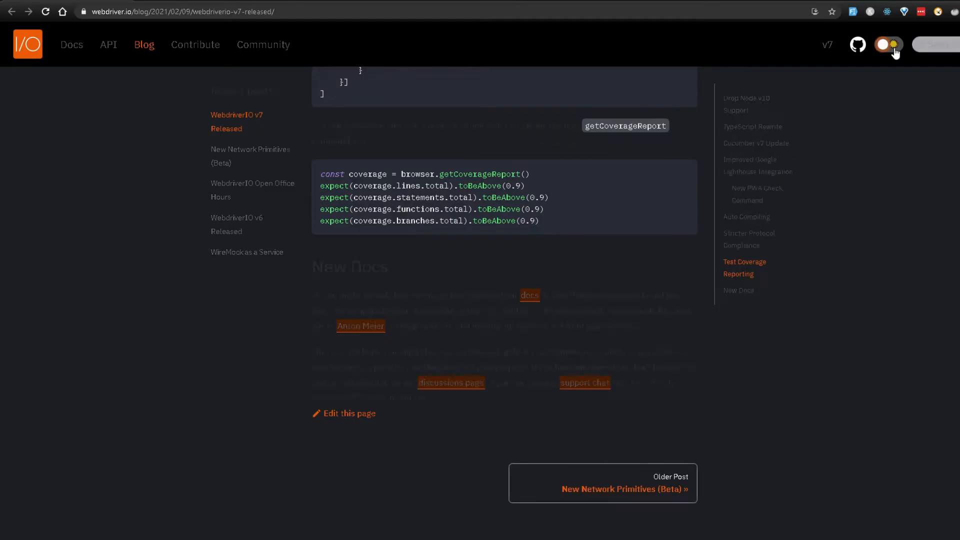
pyautogui.click(890, 44)
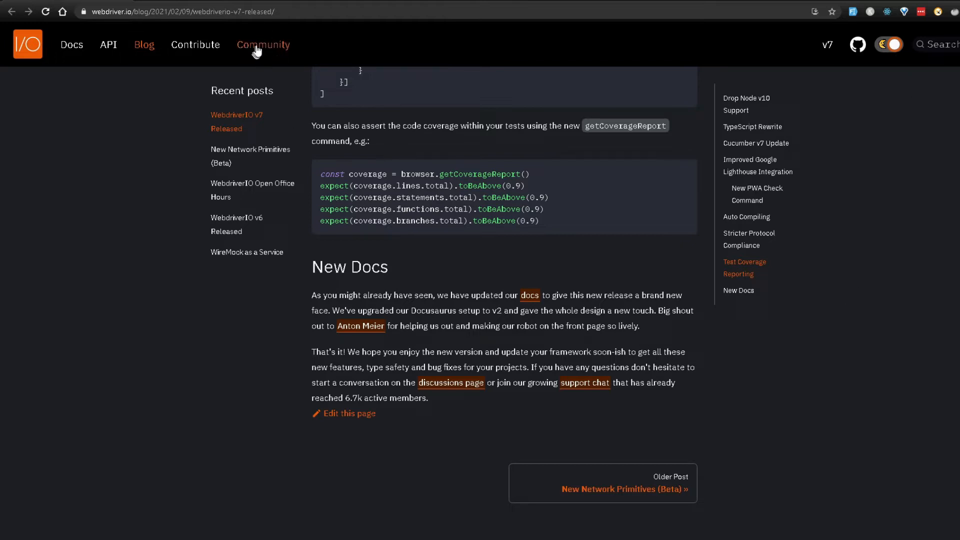
# Browse the Community help page down through the Team listing
pyautogui.click(263, 44)
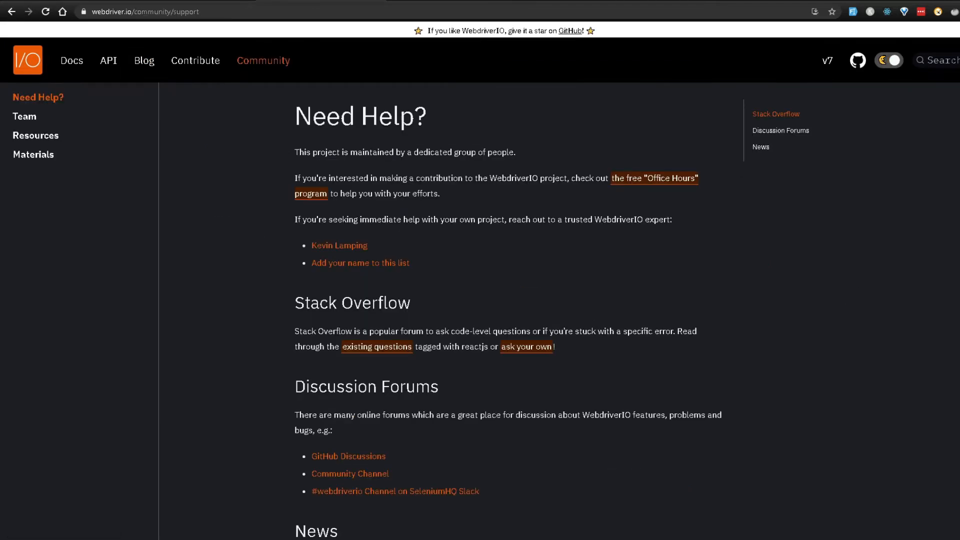
pyautogui.moveTo(432, 179)
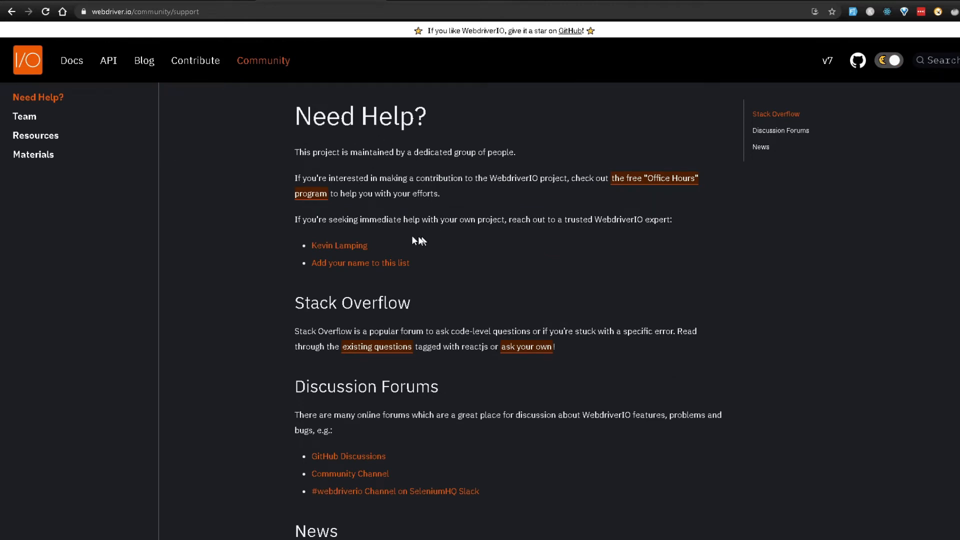
pyautogui.scroll(-3)
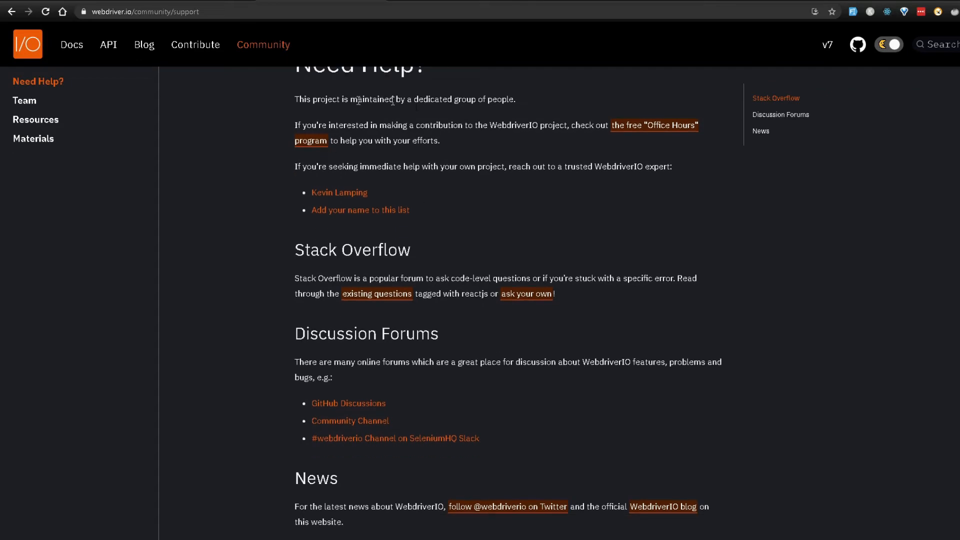
pyautogui.scroll(-3)
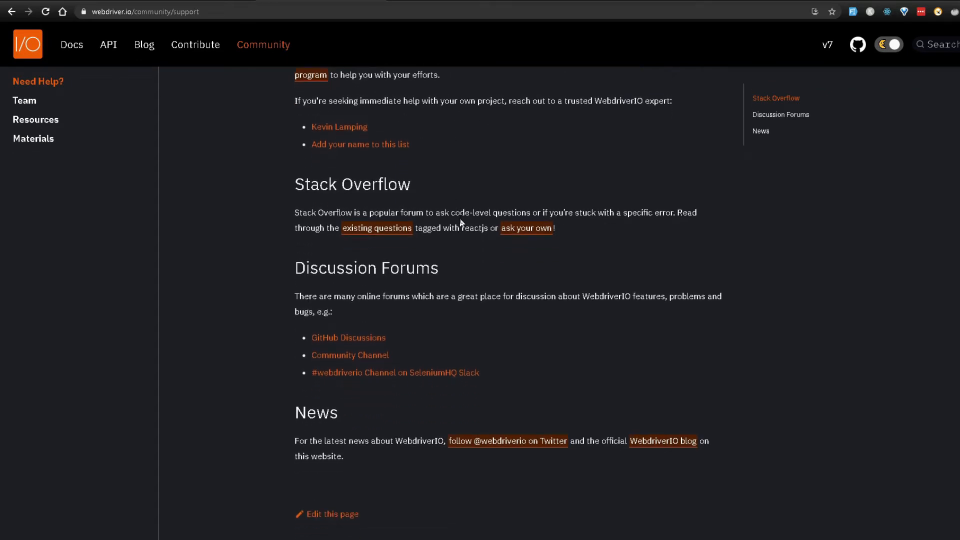
pyautogui.scroll(-3)
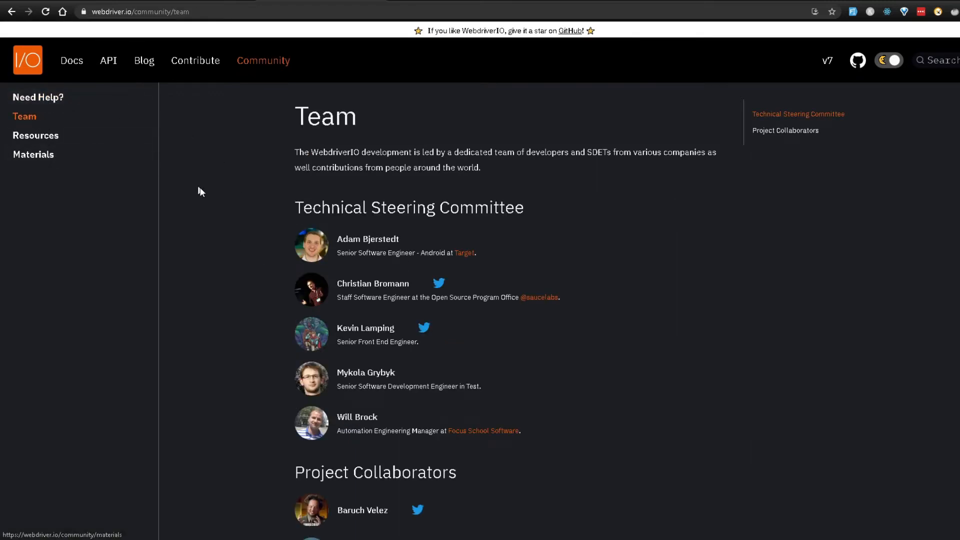
pyautogui.scroll(-3)
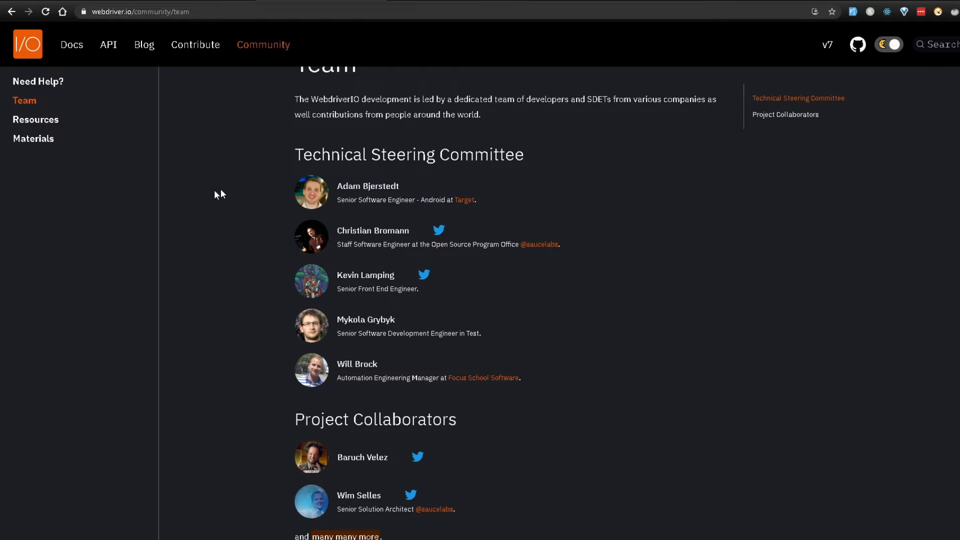
pyautogui.scroll(-3)
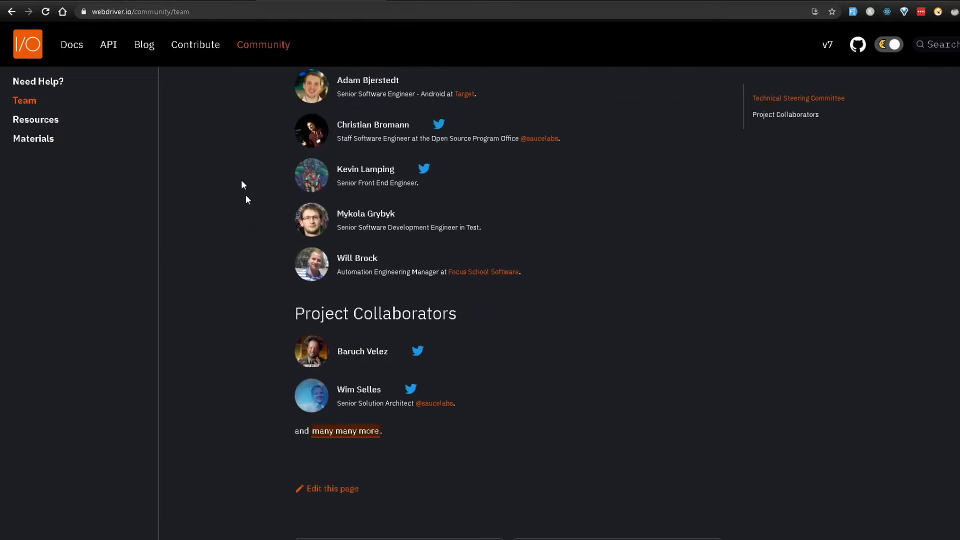
# Show the community Resources page with its books, courses and talks
pyautogui.click(36, 119)
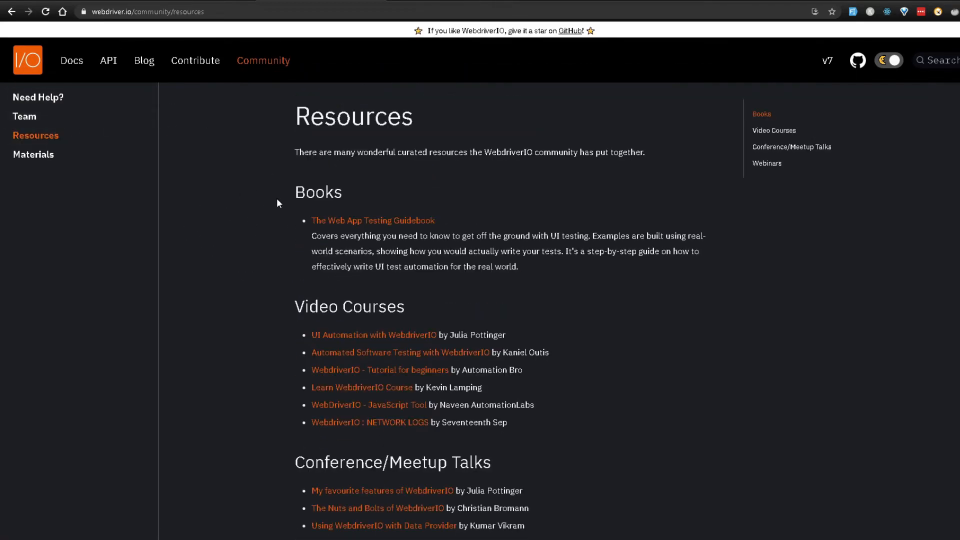
pyautogui.moveTo(252, 200)
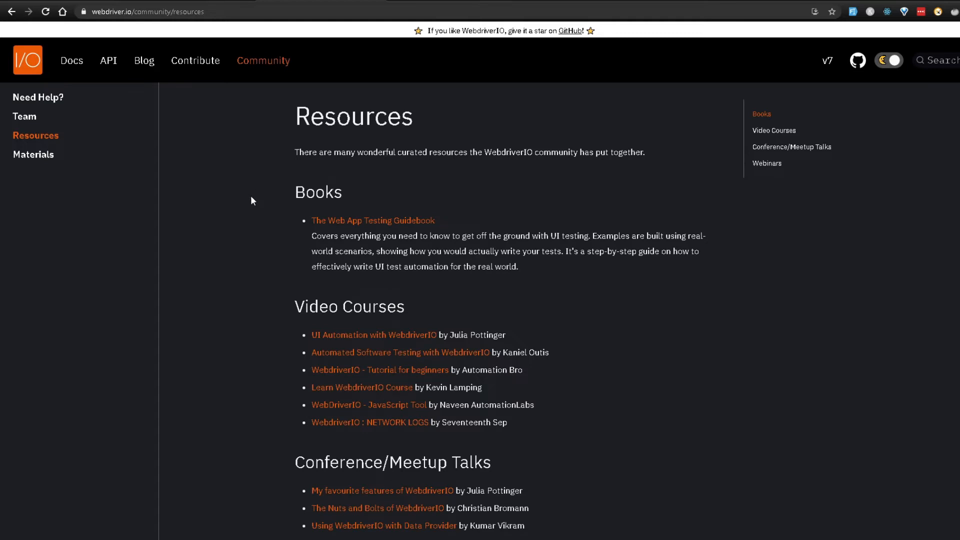
pyautogui.moveTo(393, 234)
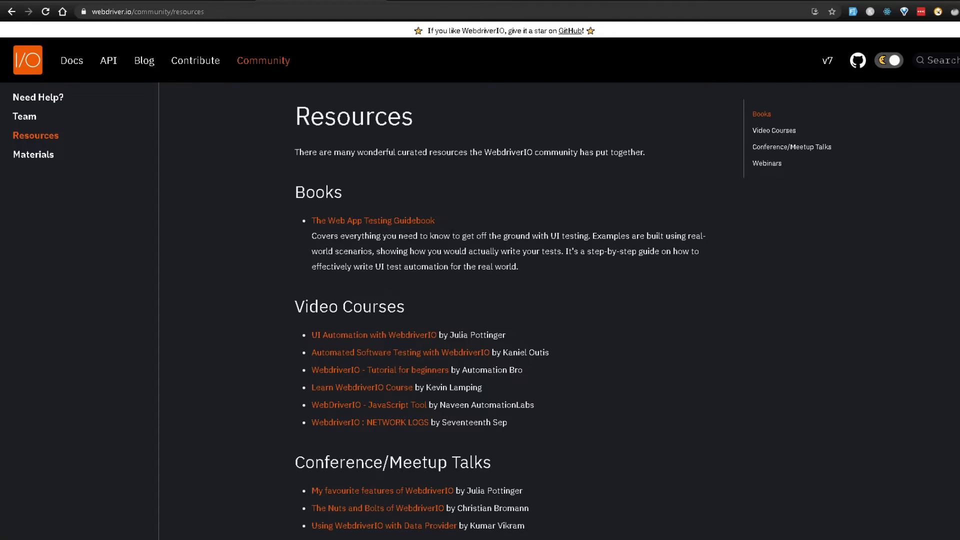
pyautogui.scroll(-3)
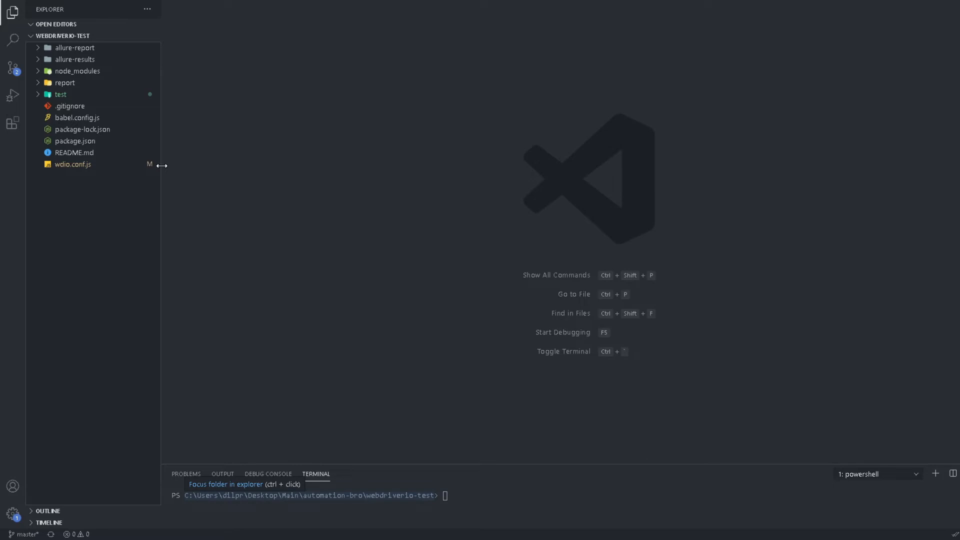
pyautogui.click(75, 141)
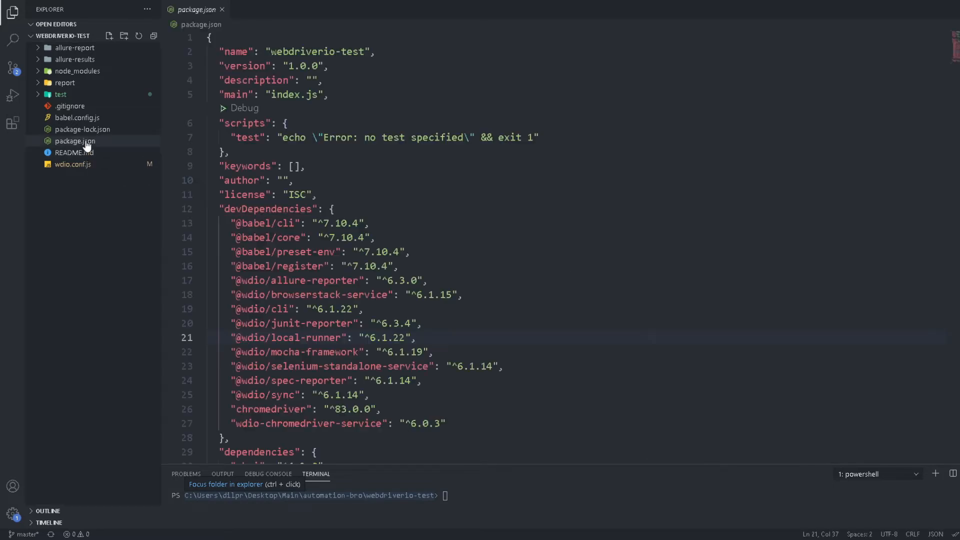
pyautogui.scroll(-3)
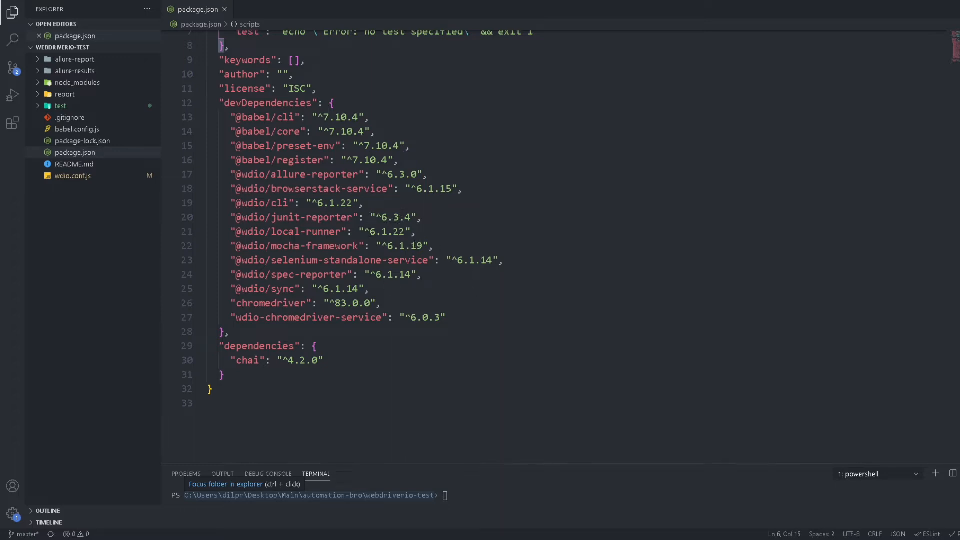
pyautogui.doubleClick(331, 203)
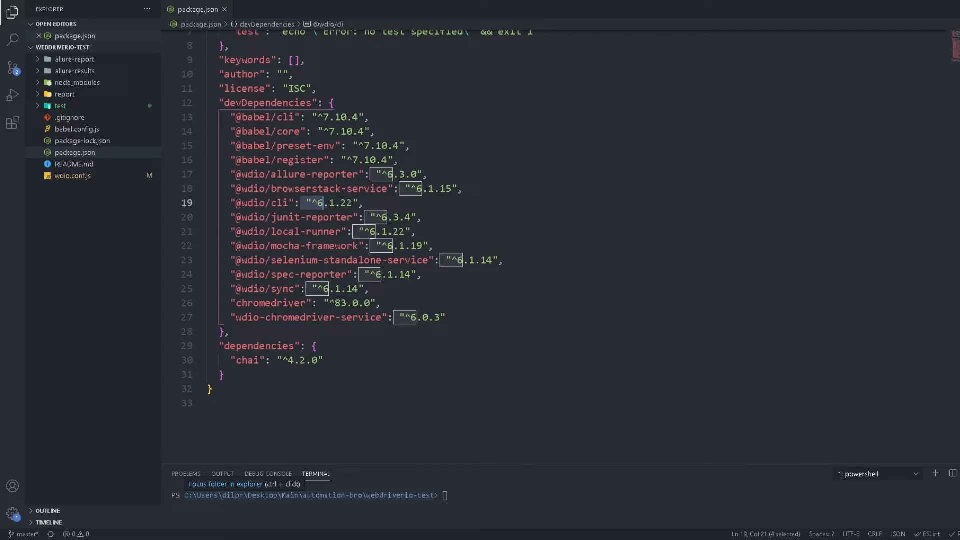
pyautogui.click(392, 274)
pyautogui.write('npx')
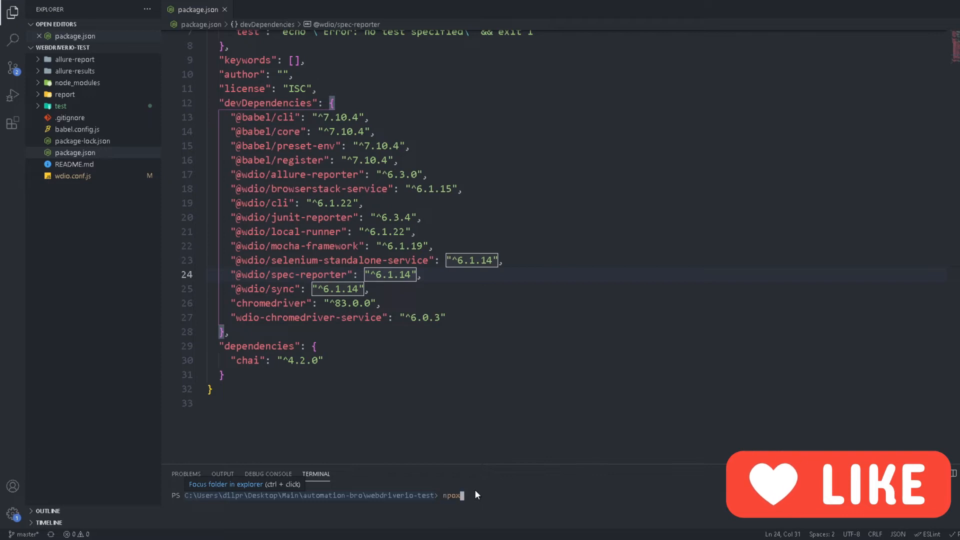
pyautogui.write('wdio')
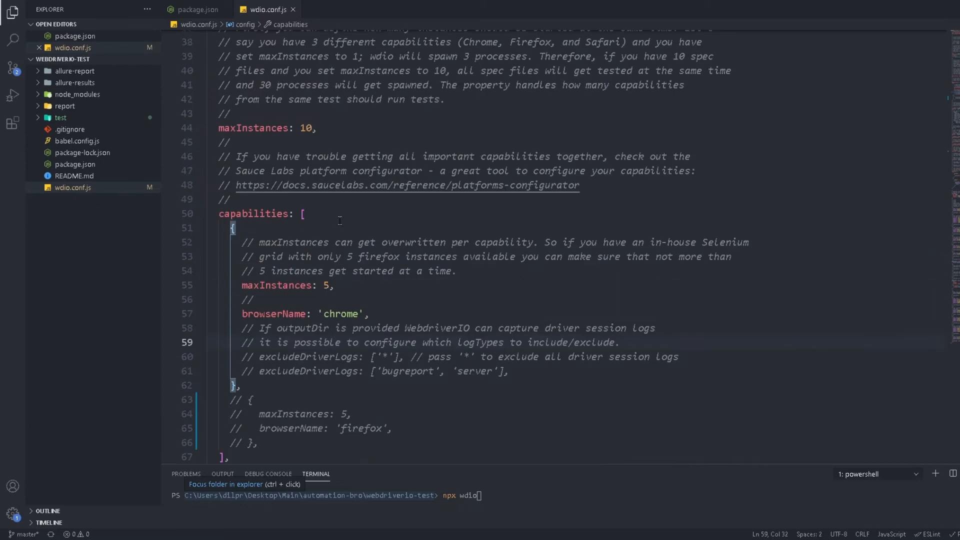
# Run npx wdio on one spec, view test/specs/search.js, and return to package.json
pyautogui.write('number')
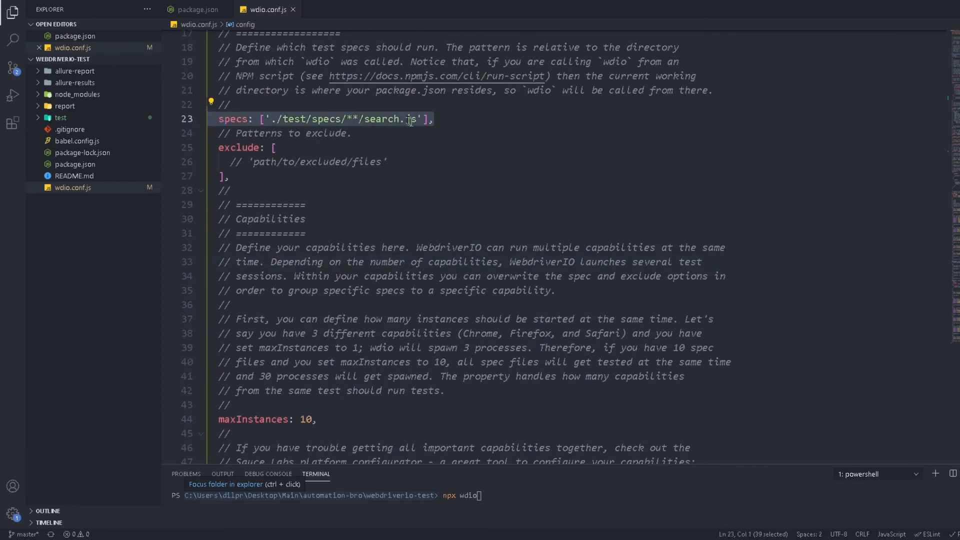
pyautogui.moveTo(73, 120)
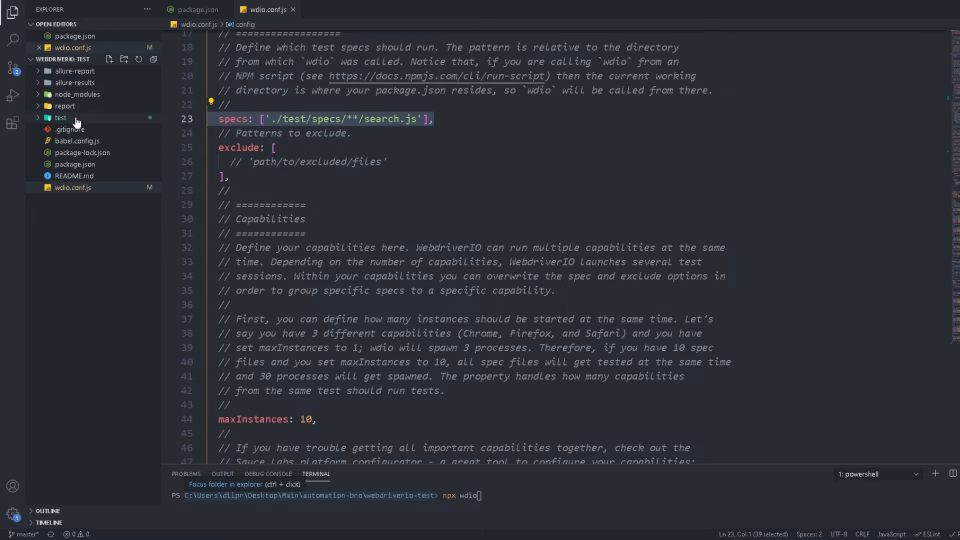
pyautogui.click(62, 118)
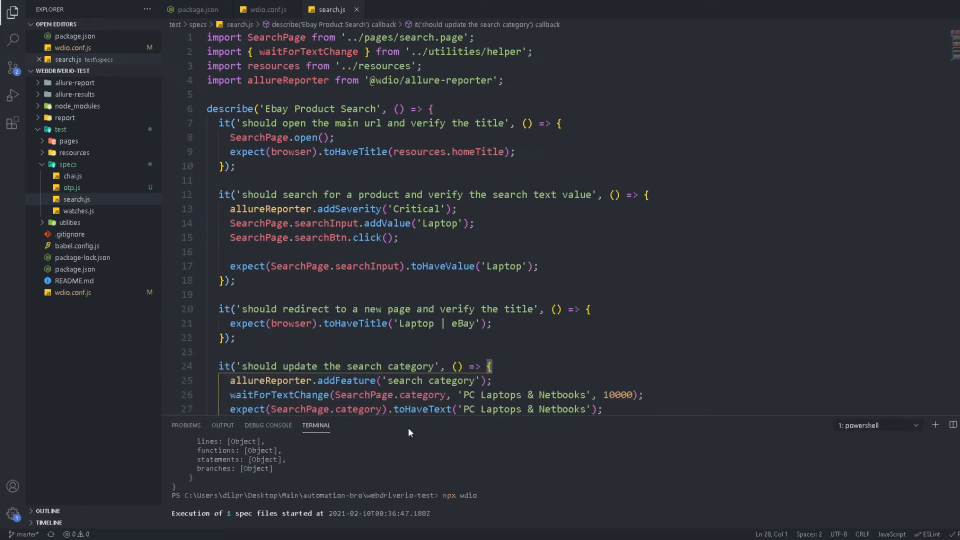
pyautogui.click(317, 152)
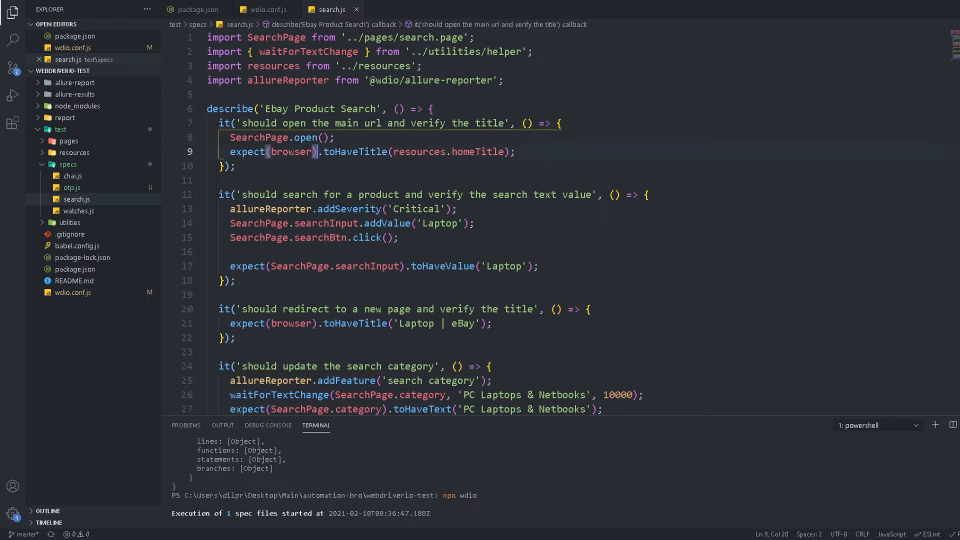
pyautogui.click(197, 9)
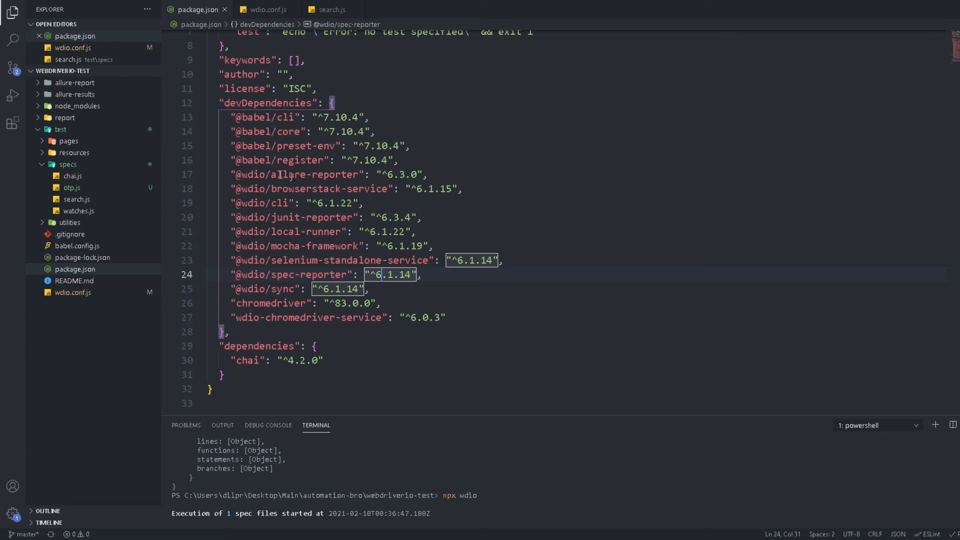
pyautogui.moveTo(261, 359)
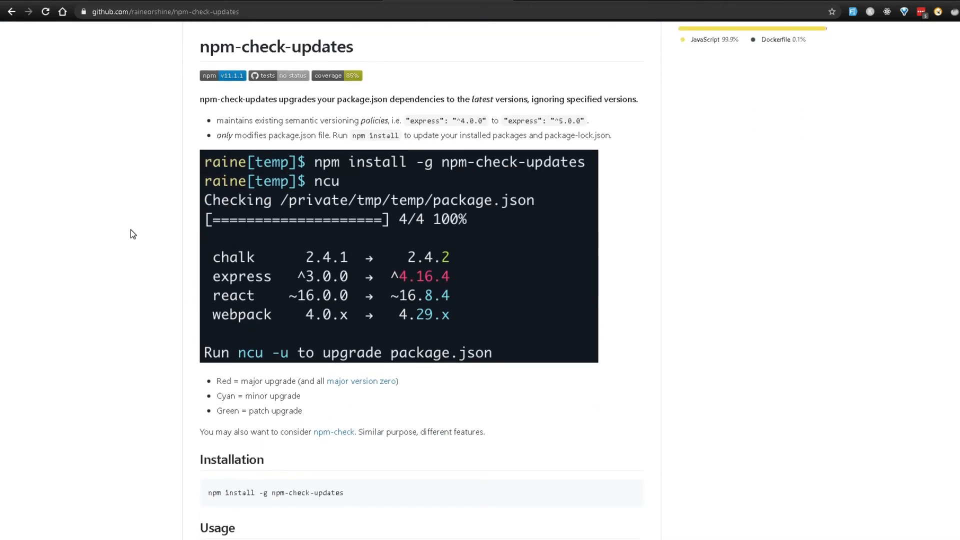
pyautogui.moveTo(96, 213)
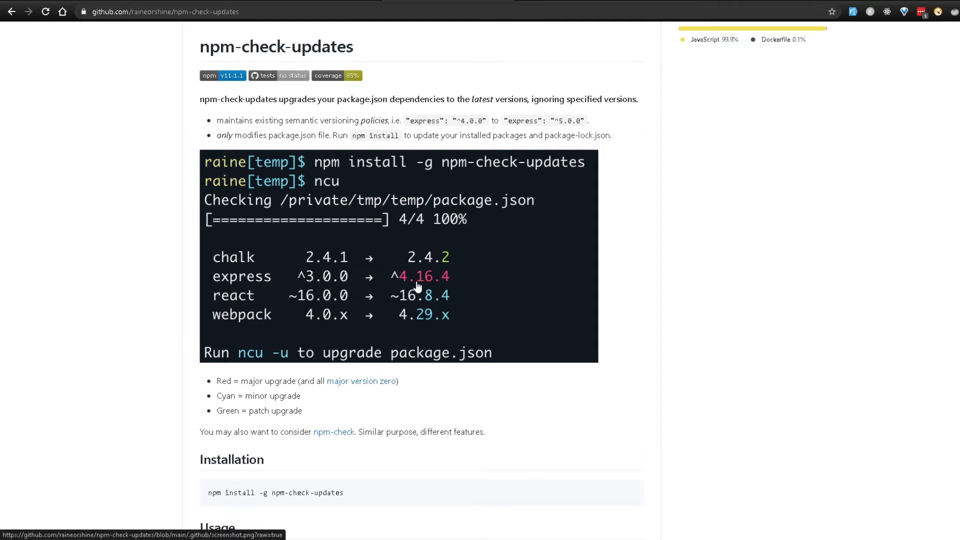
pyautogui.moveTo(430, 294)
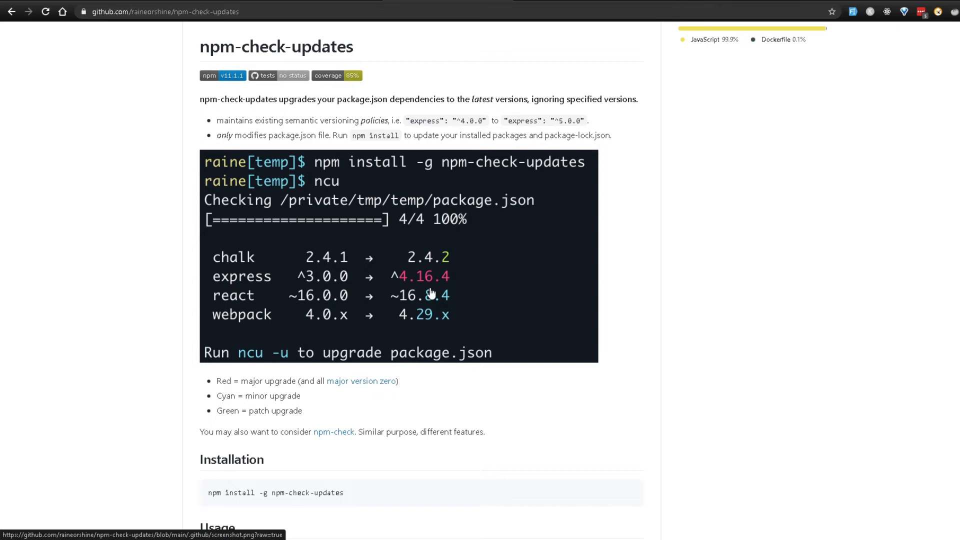
pyautogui.moveTo(429, 306)
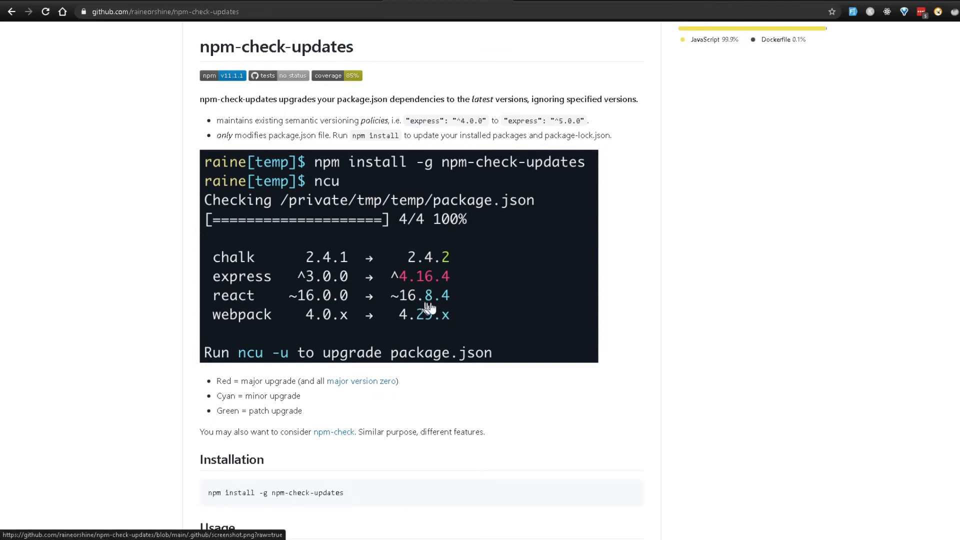
pyautogui.moveTo(437, 305)
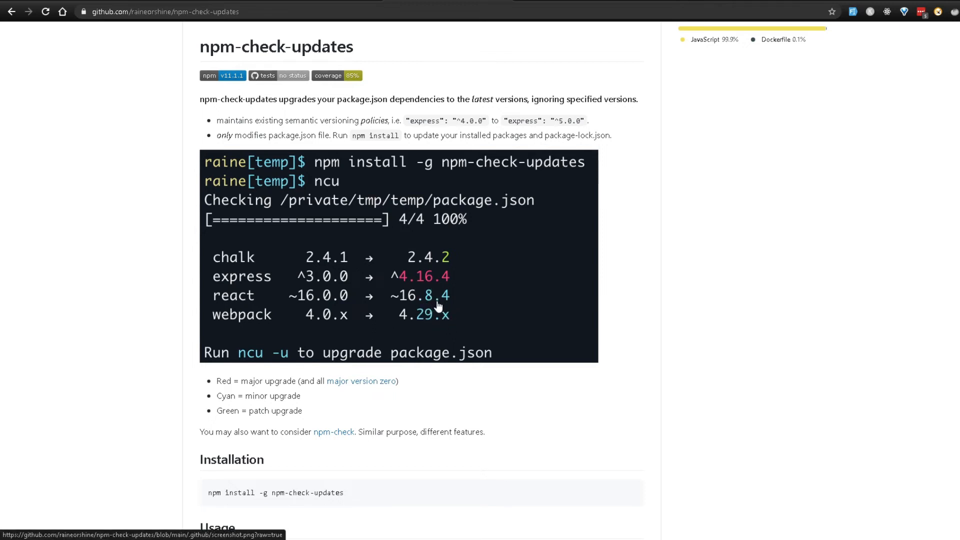
pyautogui.moveTo(448, 274)
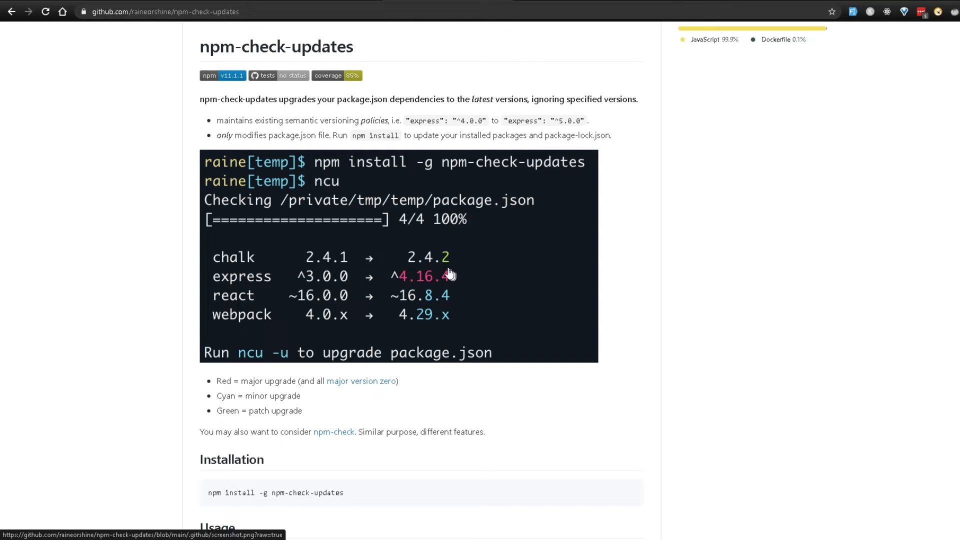
pyautogui.moveTo(272, 296)
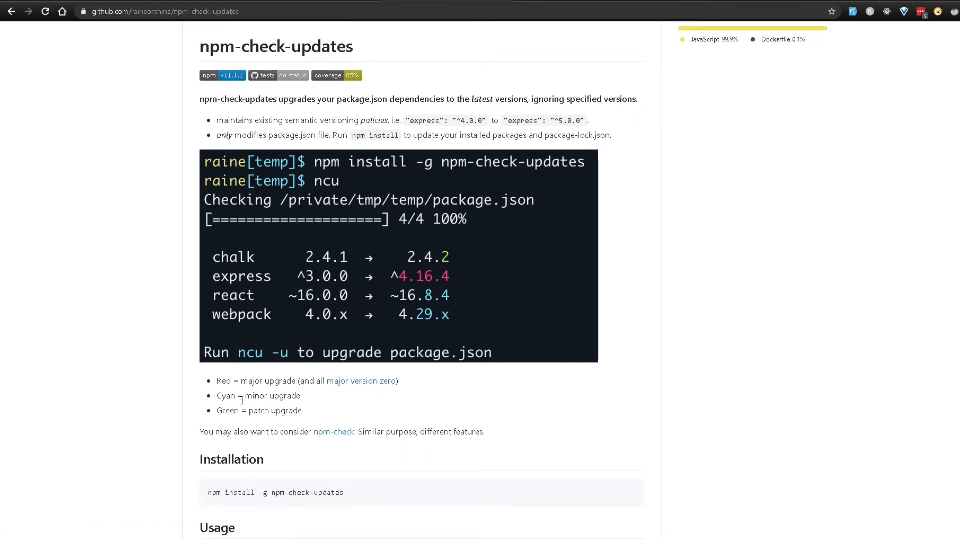
pyautogui.moveTo(121, 426)
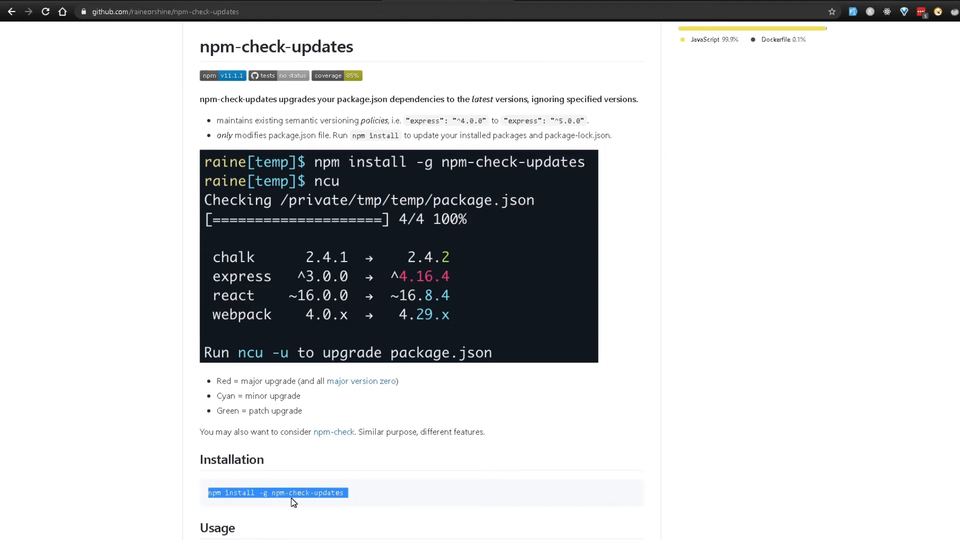
pyautogui.moveTo(343, 500)
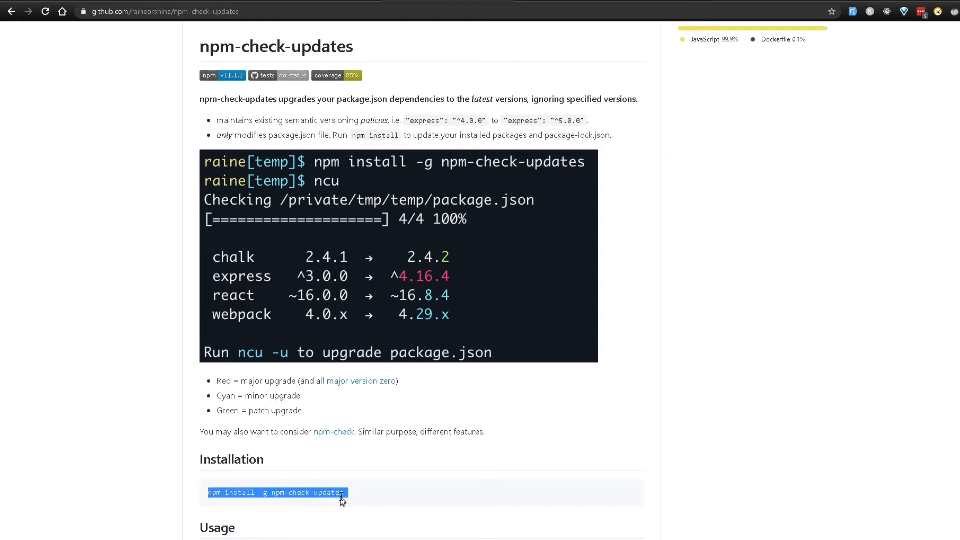
# Scroll the npm-check-updates README from Installation down to the Usage section
pyautogui.scroll(-3)
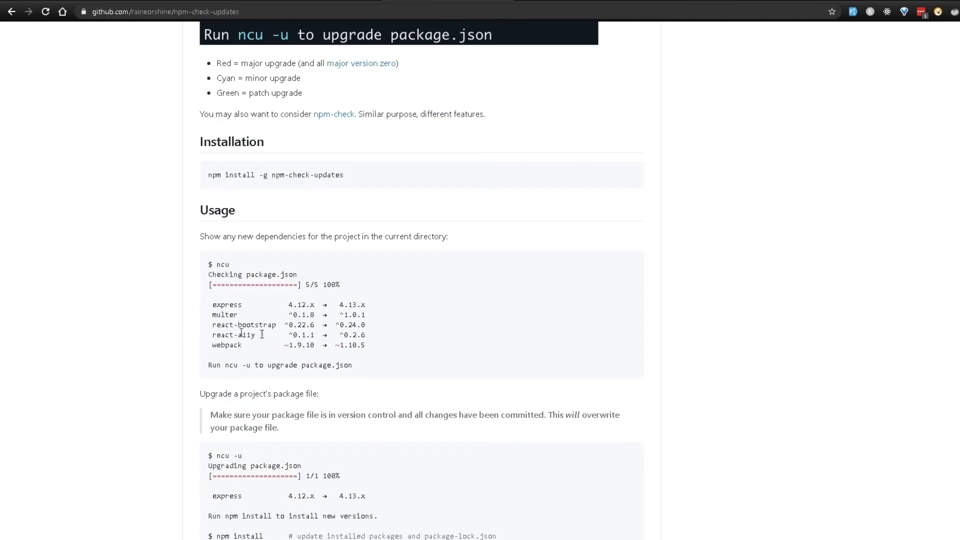
pyautogui.moveTo(358, 315)
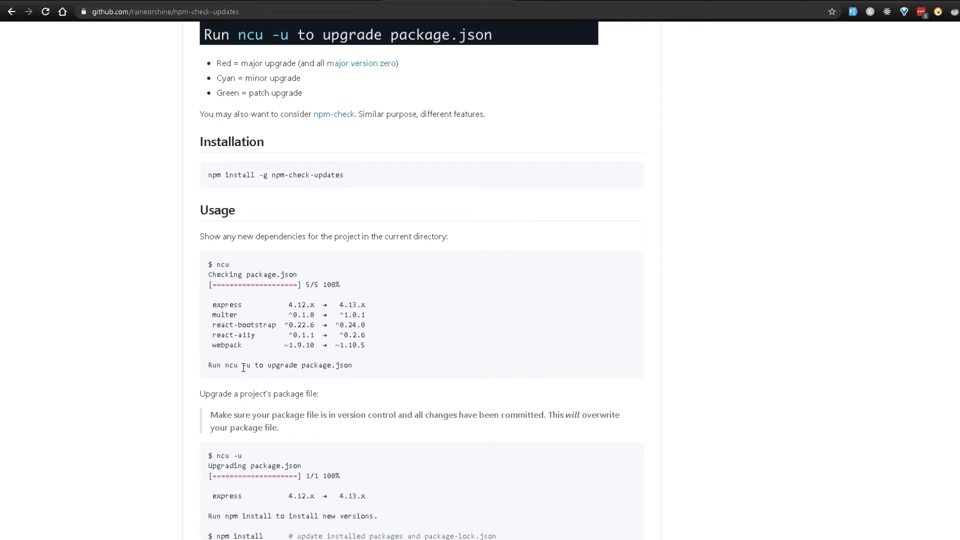
pyautogui.moveTo(477, 378)
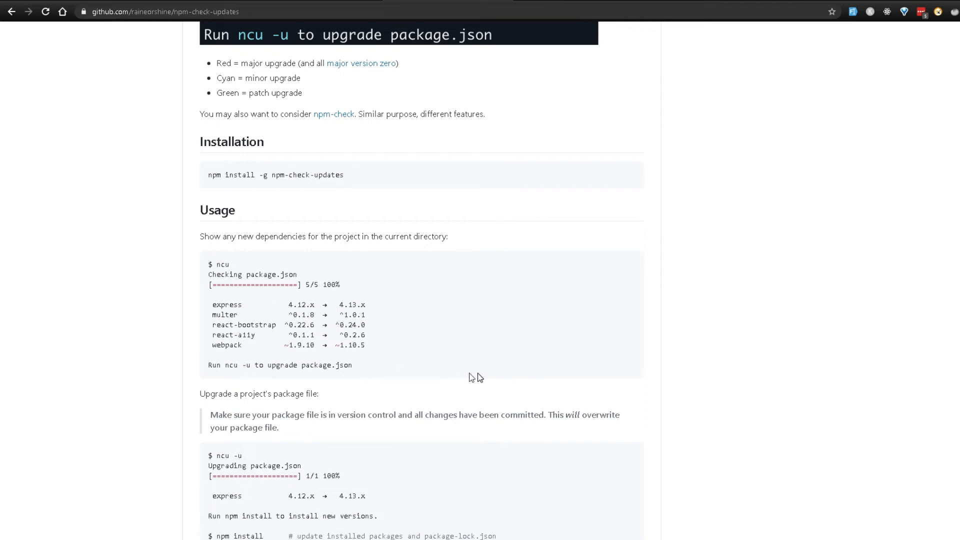
pyautogui.moveTo(472, 368)
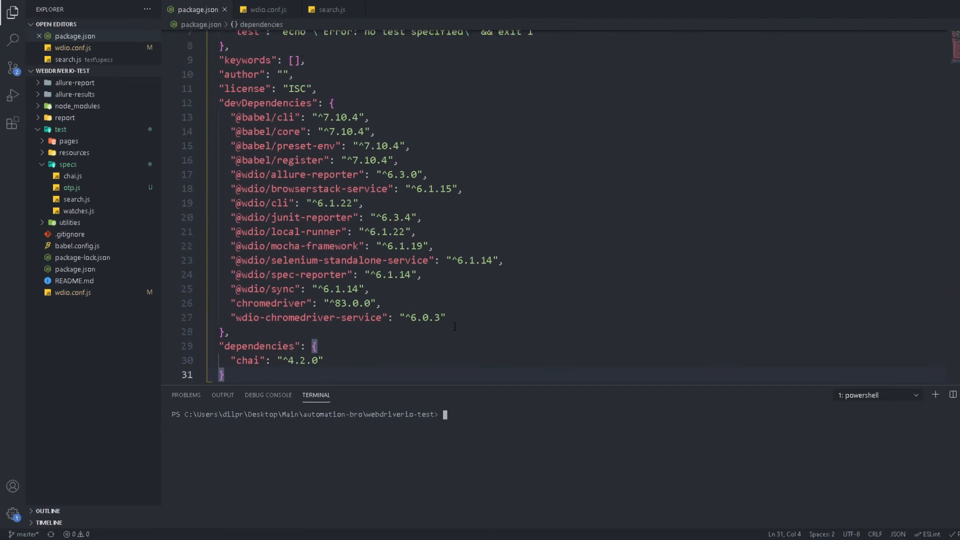
pyautogui.moveTo(78, 113)
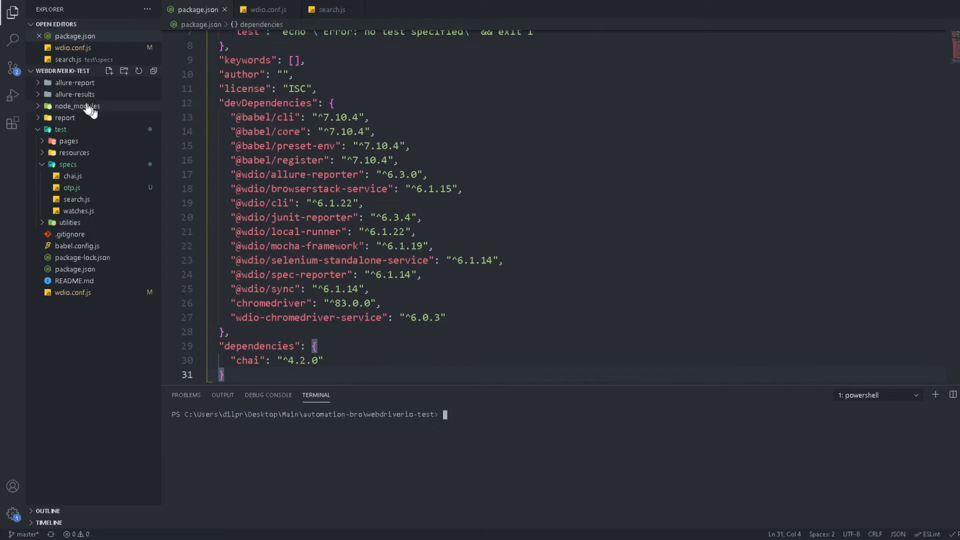
pyautogui.moveTo(91, 116)
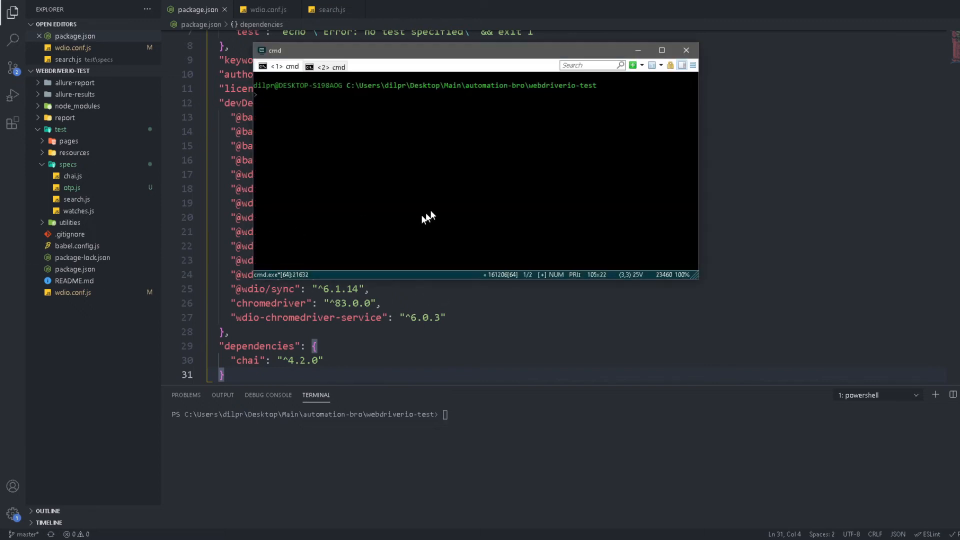
# Enter rmdir /Q /S node_modules in Cmder to delete the project's node_modules folder
pyautogui.rightClick(64, 118)
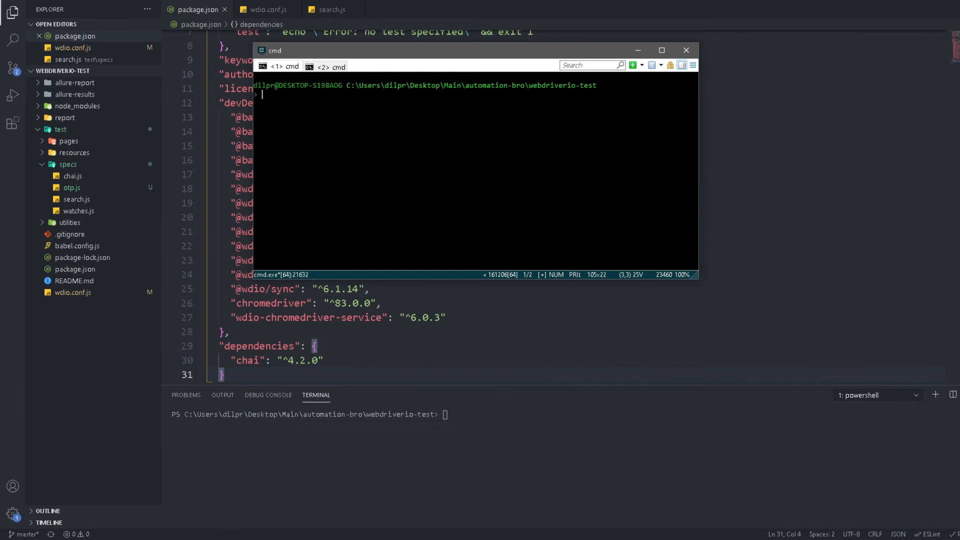
pyautogui.moveTo(116, 161)
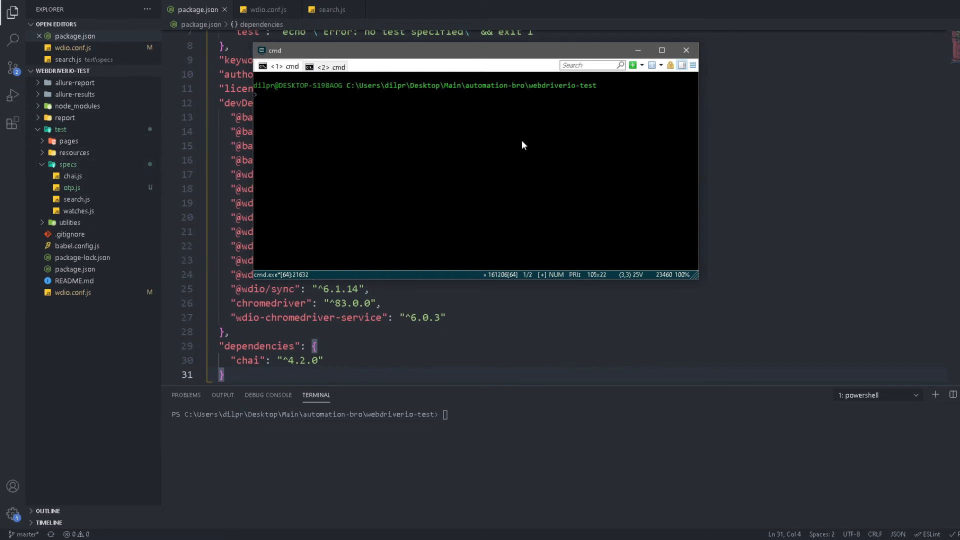
pyautogui.moveTo(487, 162)
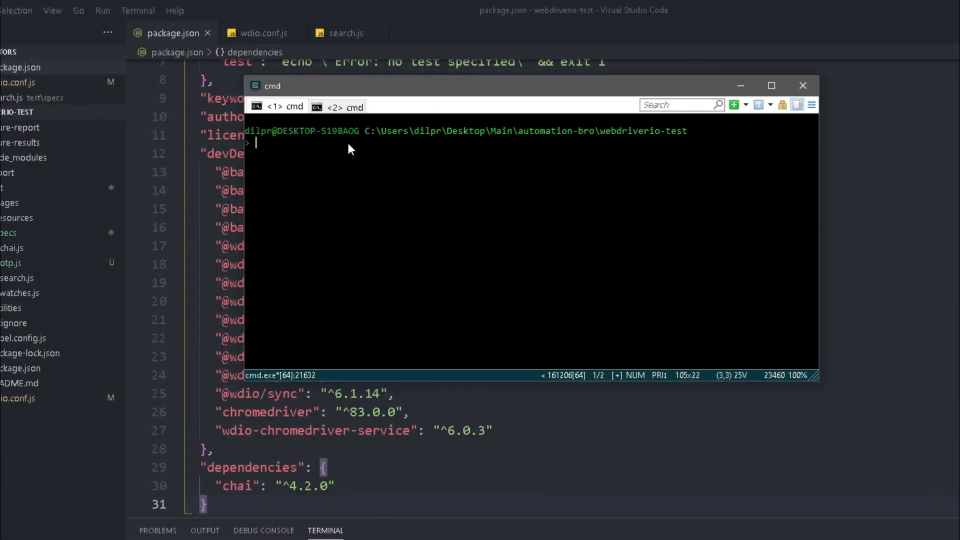
pyautogui.write('rmdir')
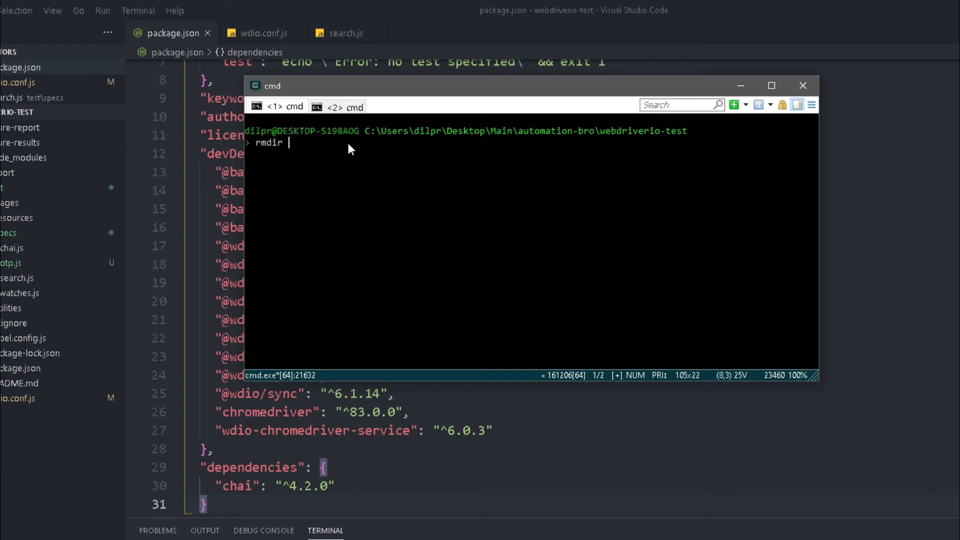
pyautogui.write('/Q ?')
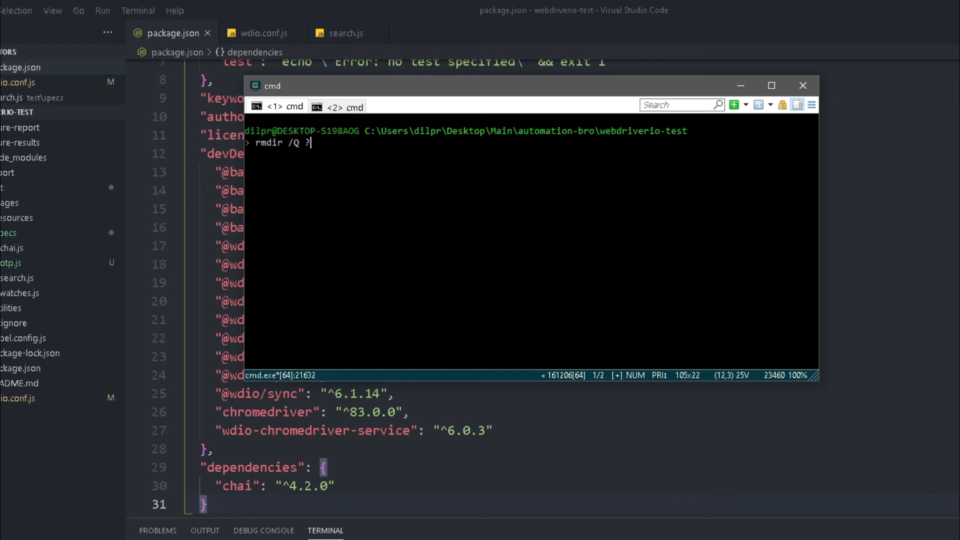
pyautogui.write('/S')
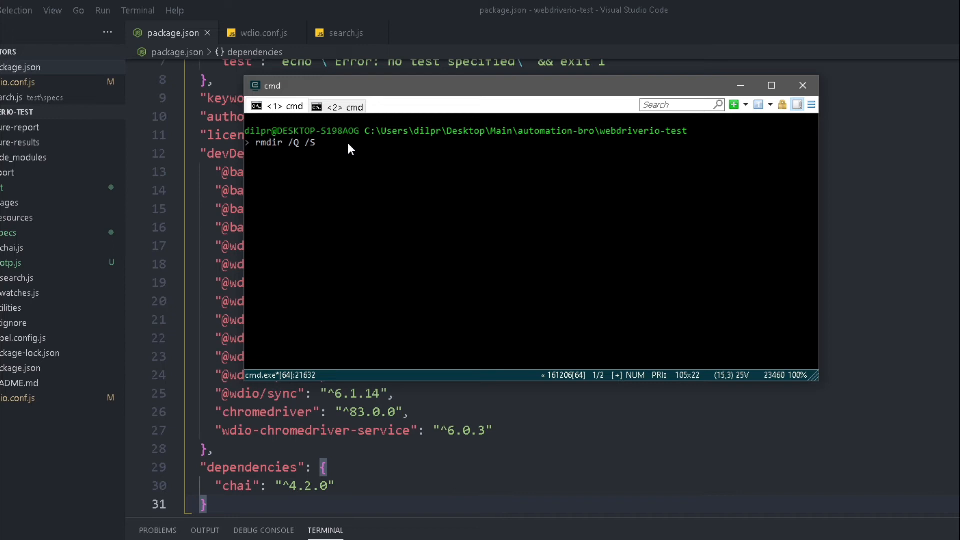
pyautogui.moveTo(280, 188)
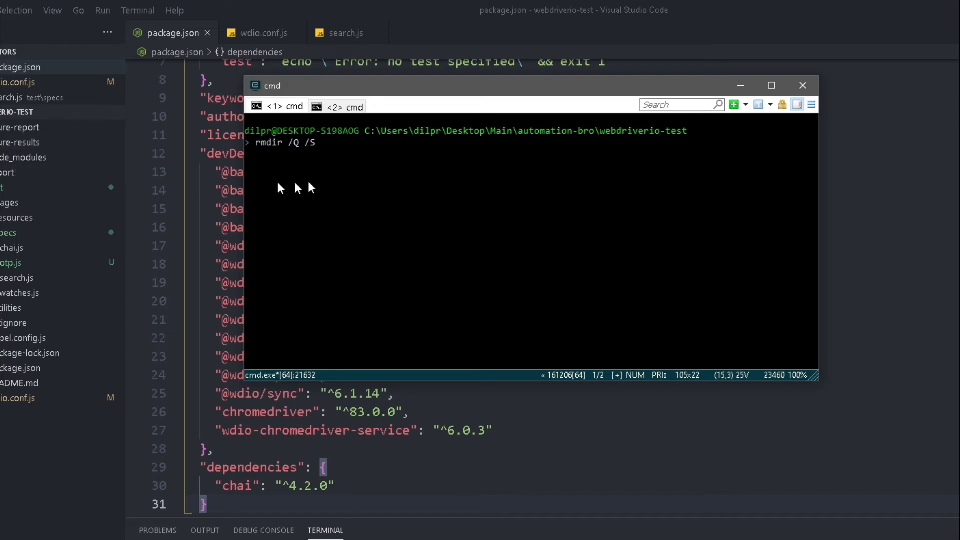
pyautogui.write('n')
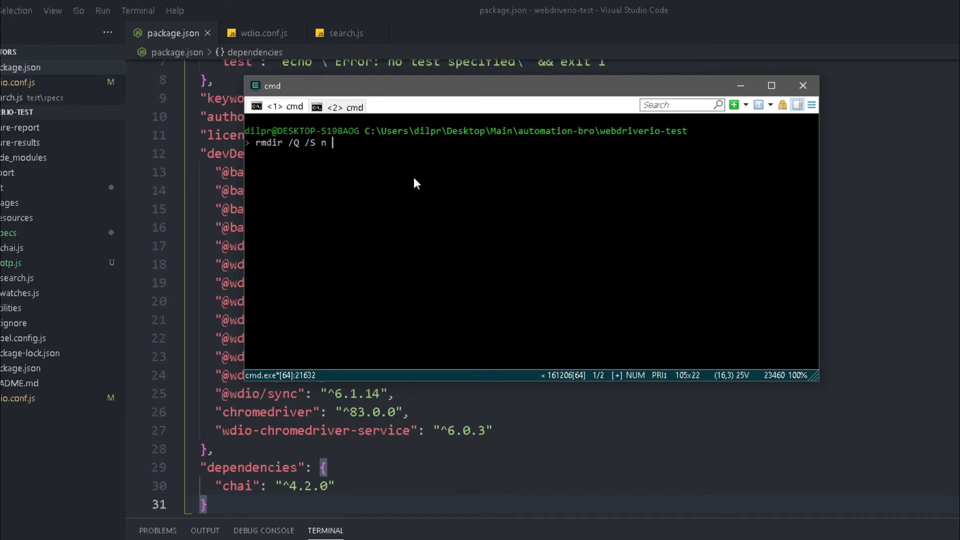
pyautogui.write('ode_modules')
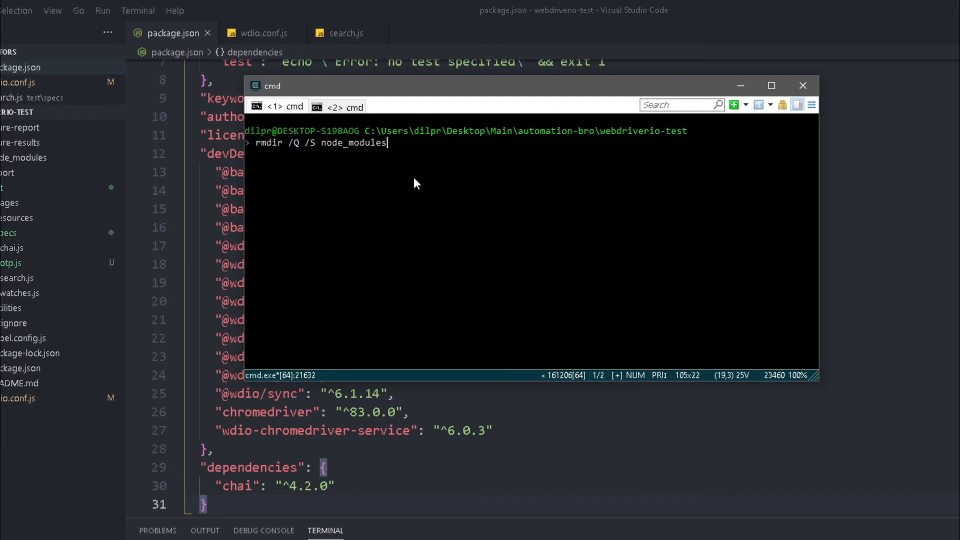
pyautogui.moveTo(355, 160)
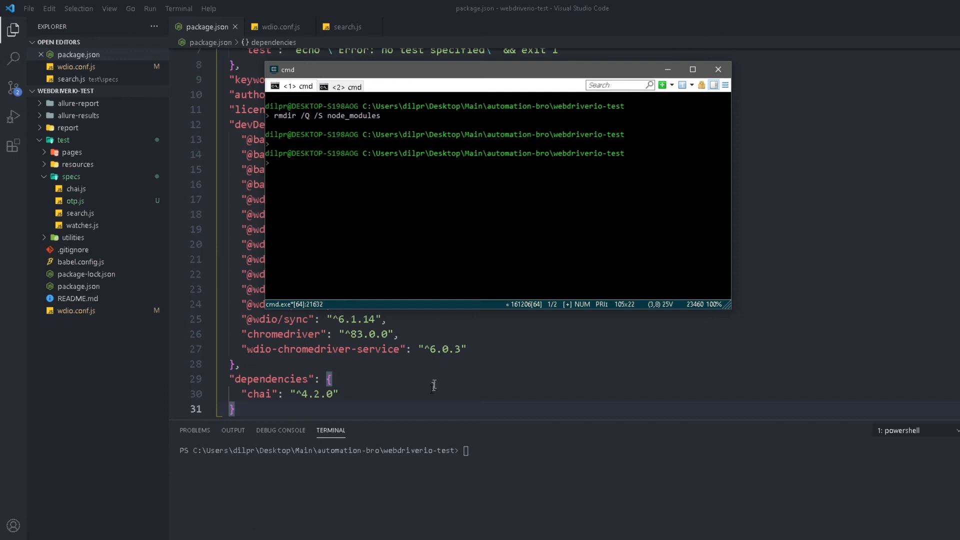
# Install npm-check-updates globally with npm install -g npm-check-updates in the VS Code terminal
pyautogui.click(718, 69)
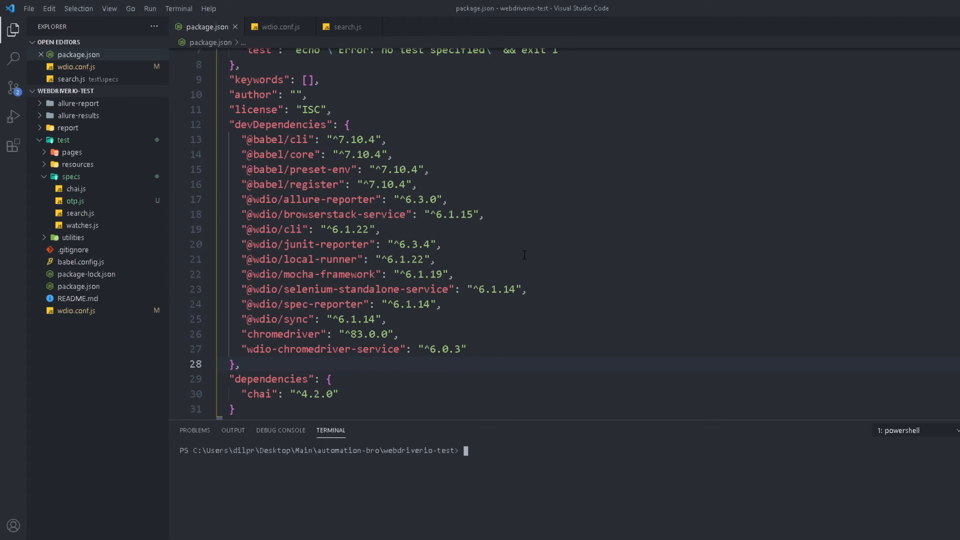
pyautogui.moveTo(298, 176)
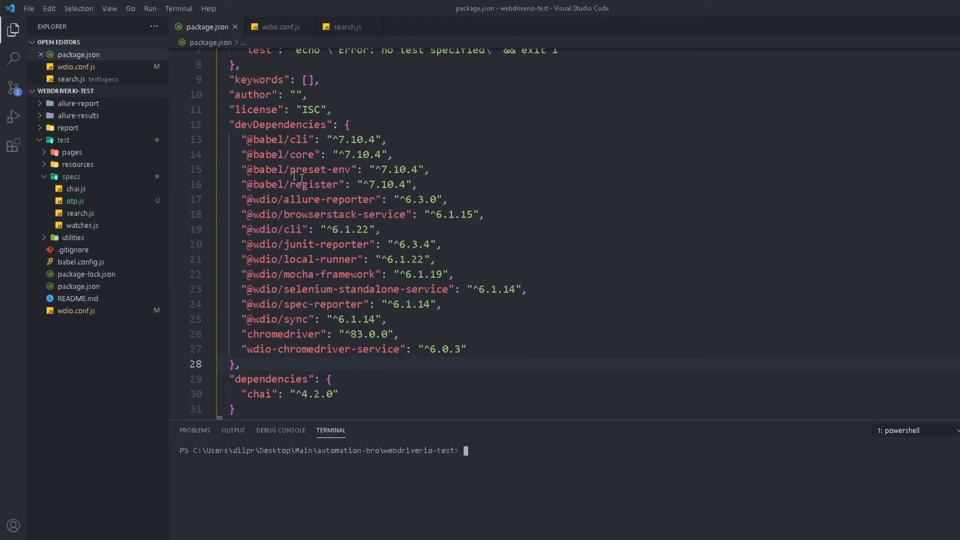
pyautogui.moveTo(507, 336)
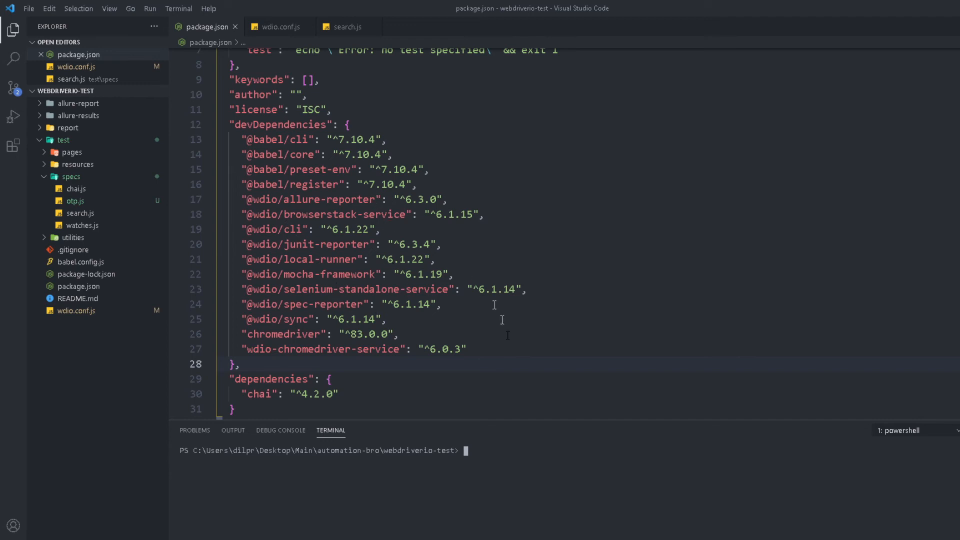
pyautogui.write('npm install -g npm-check-updates')
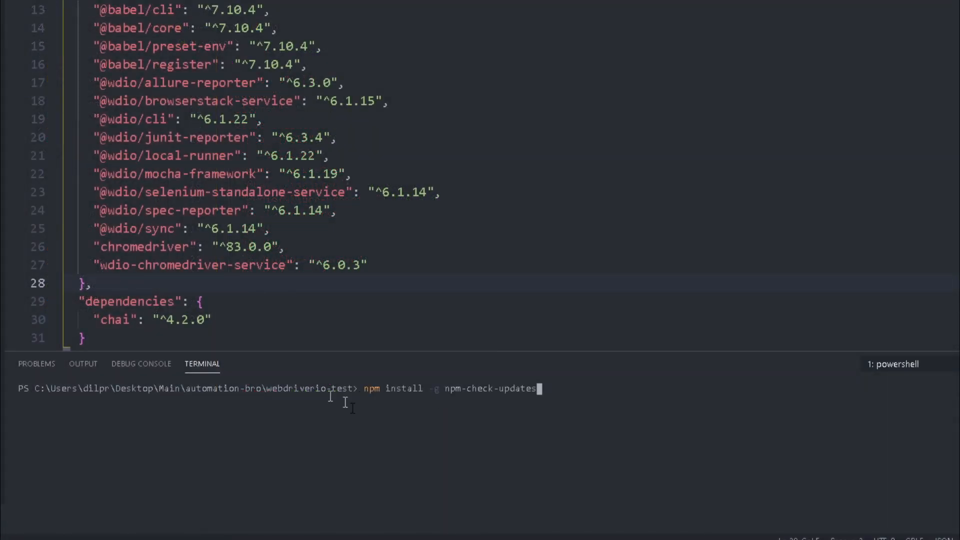
pyautogui.moveTo(592, 403)
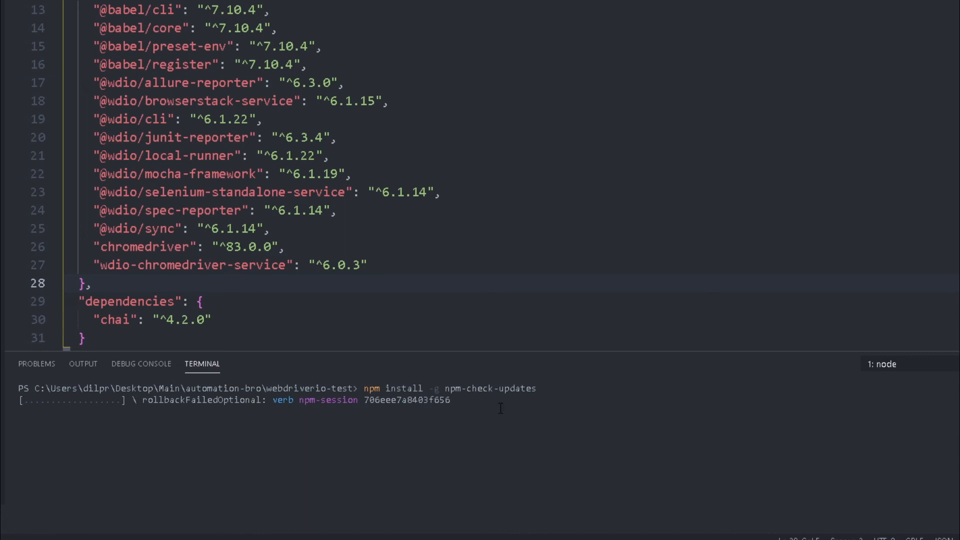
pyautogui.moveTo(476, 419)
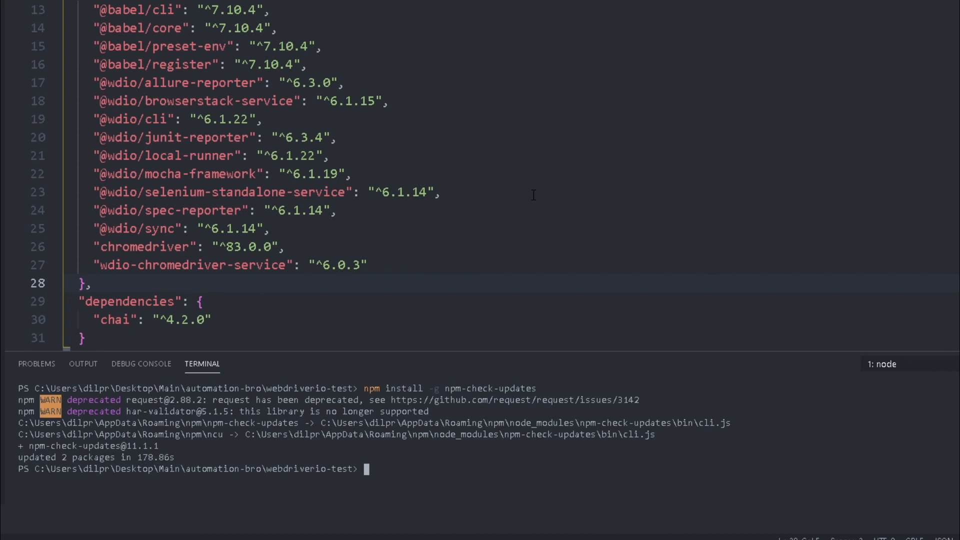
pyautogui.moveTo(488, 457)
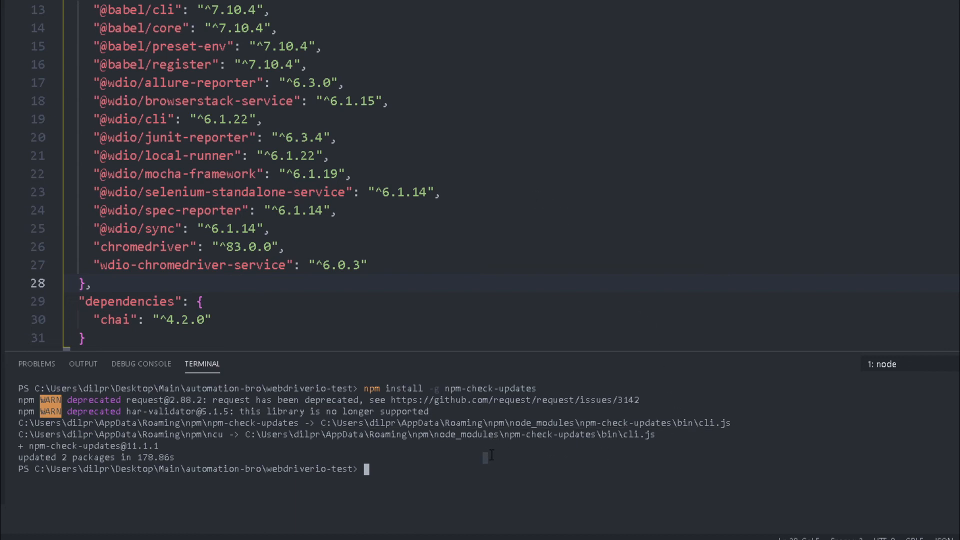
pyautogui.write('ncu')
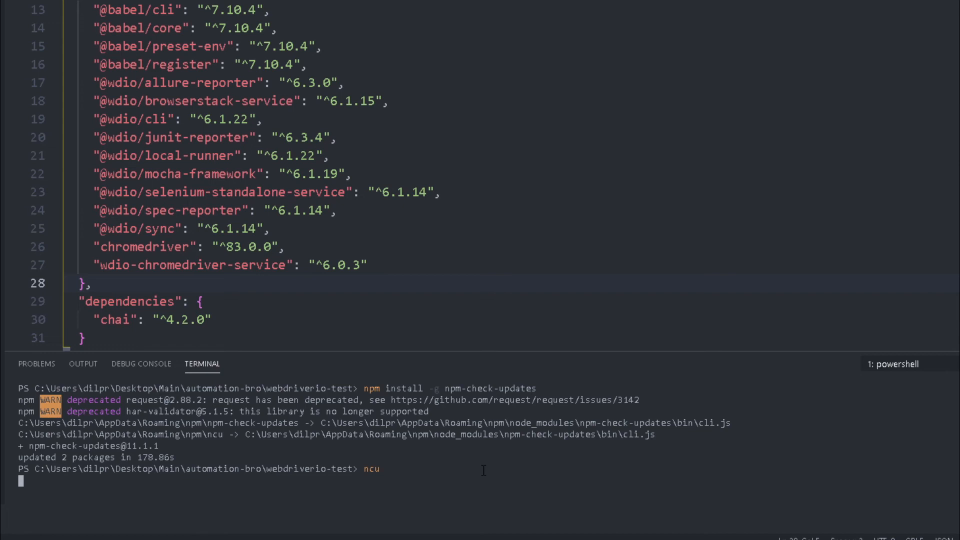
pyautogui.moveTo(301, 329)
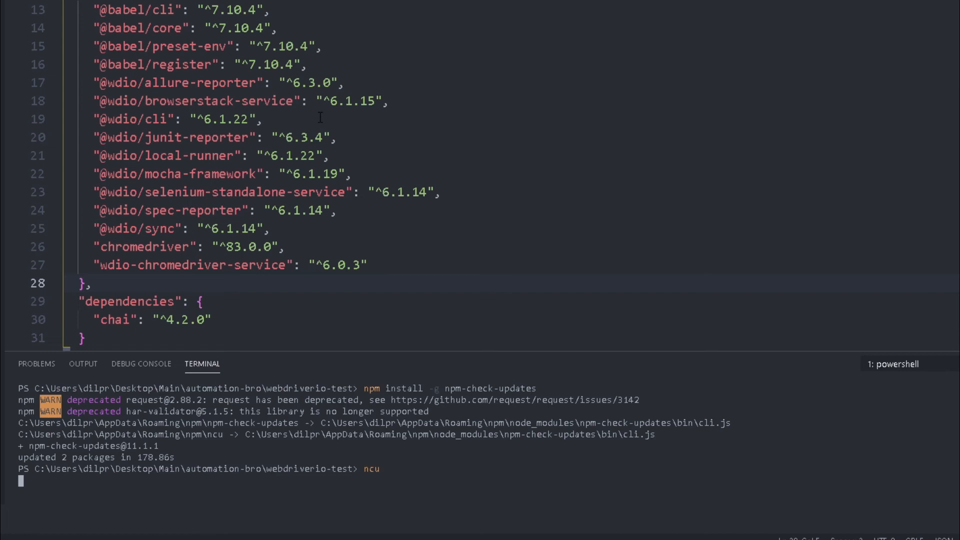
pyautogui.moveTo(136, 116)
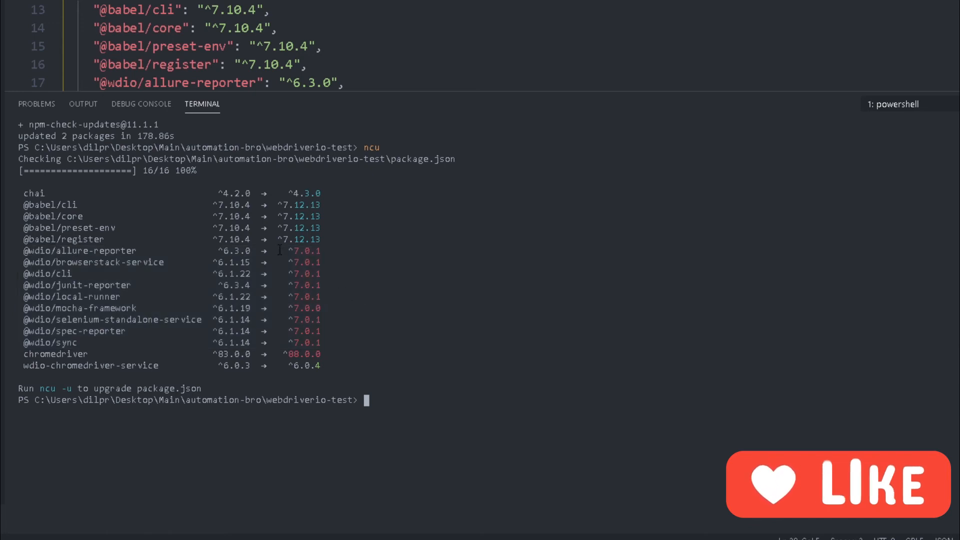
pyautogui.moveTo(279, 250); pyautogui.dragTo(340, 342)
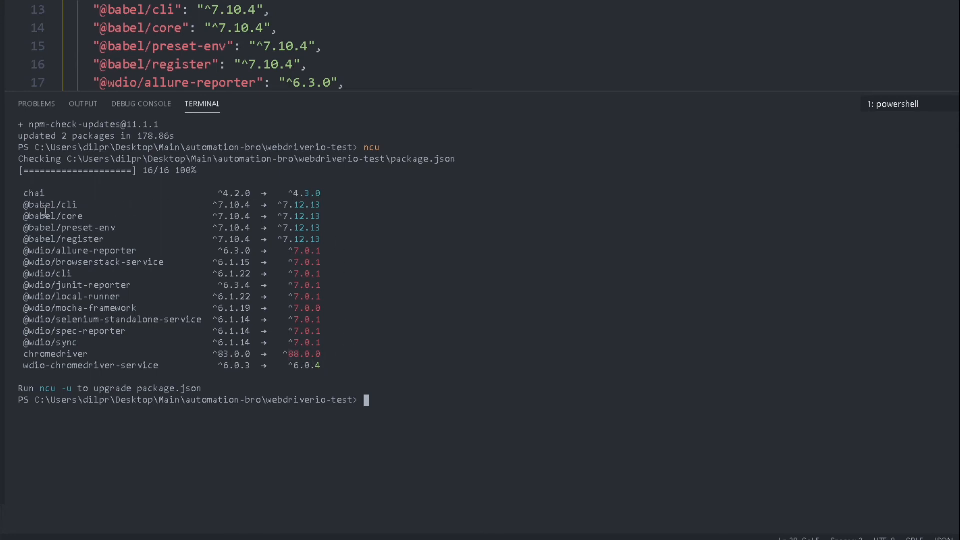
pyautogui.moveTo(331, 212)
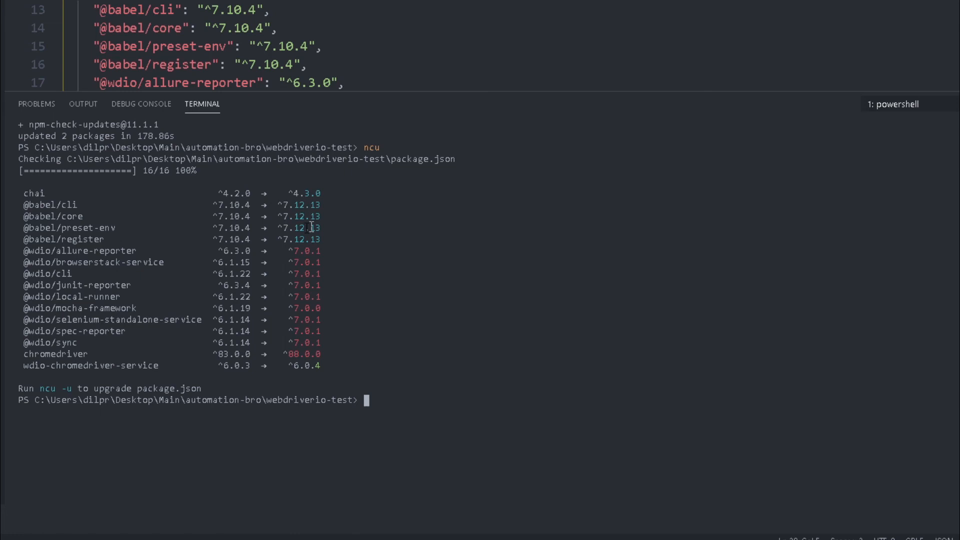
pyautogui.moveTo(331, 374)
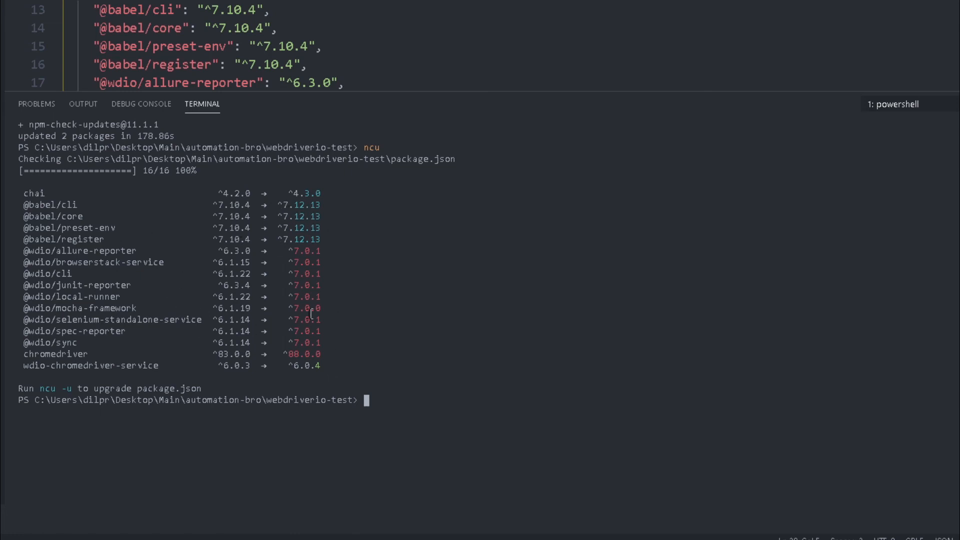
pyautogui.moveTo(271, 129)
pyautogui.write('ncu ')
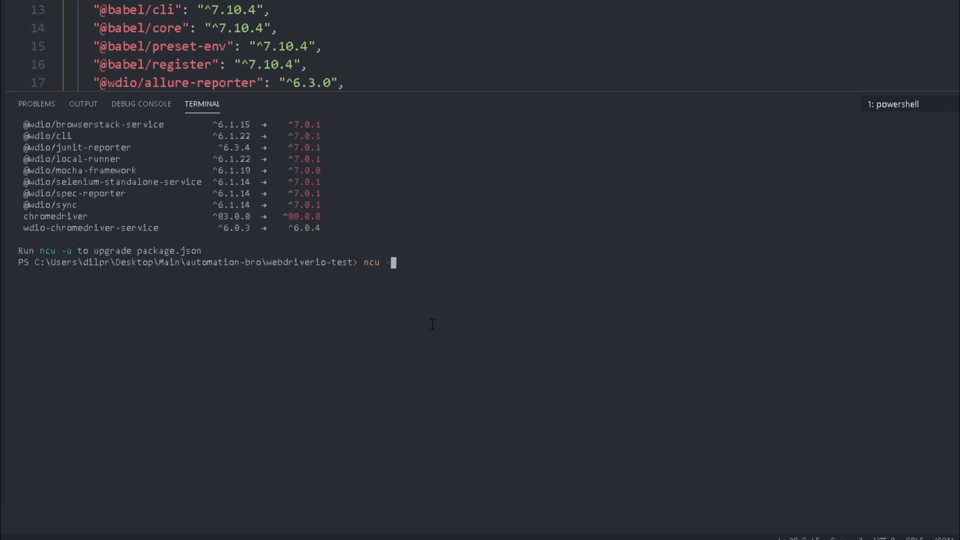
pyautogui.write('-u')
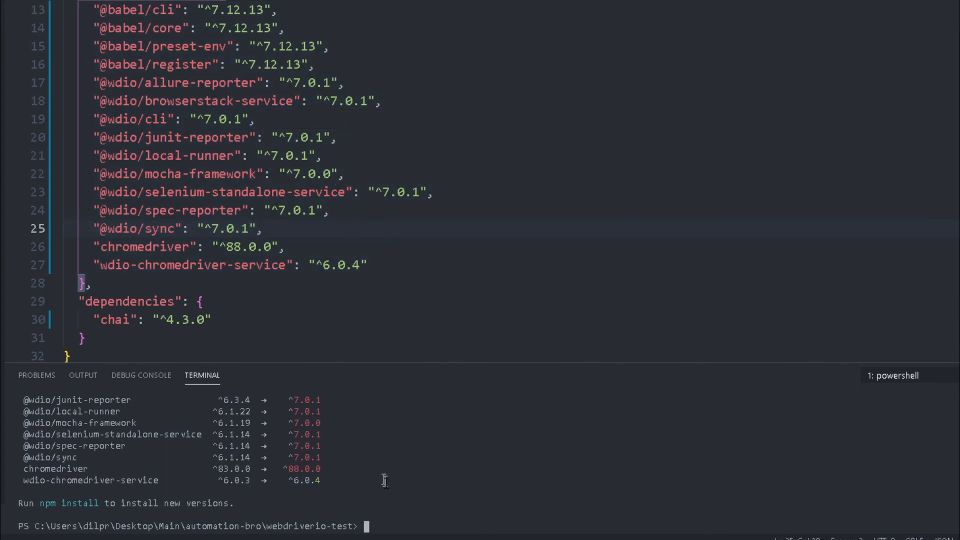
pyautogui.write('npm')
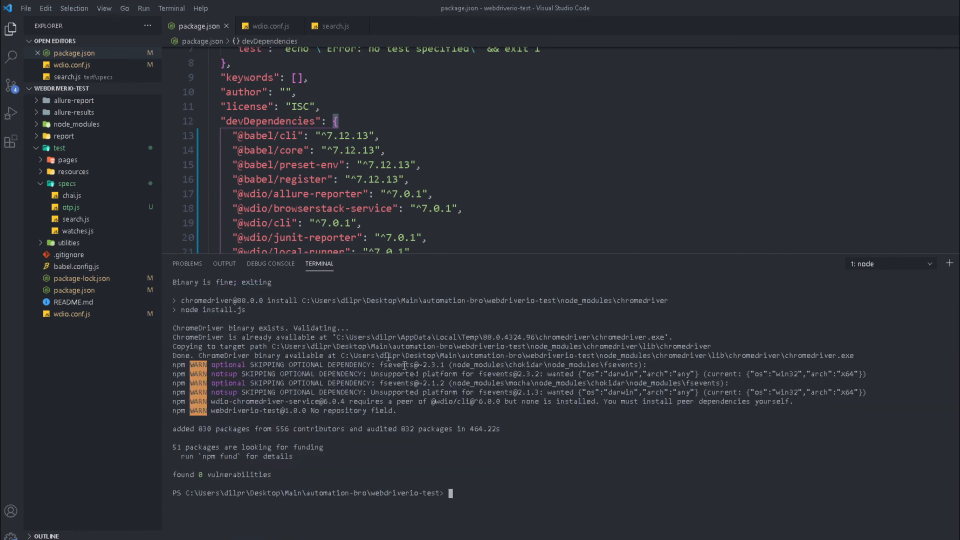
# Review the updated package.json, then return to the search.js Ebay test spec
pyautogui.moveTo(520, 254); pyautogui.dragTo(520, 407)
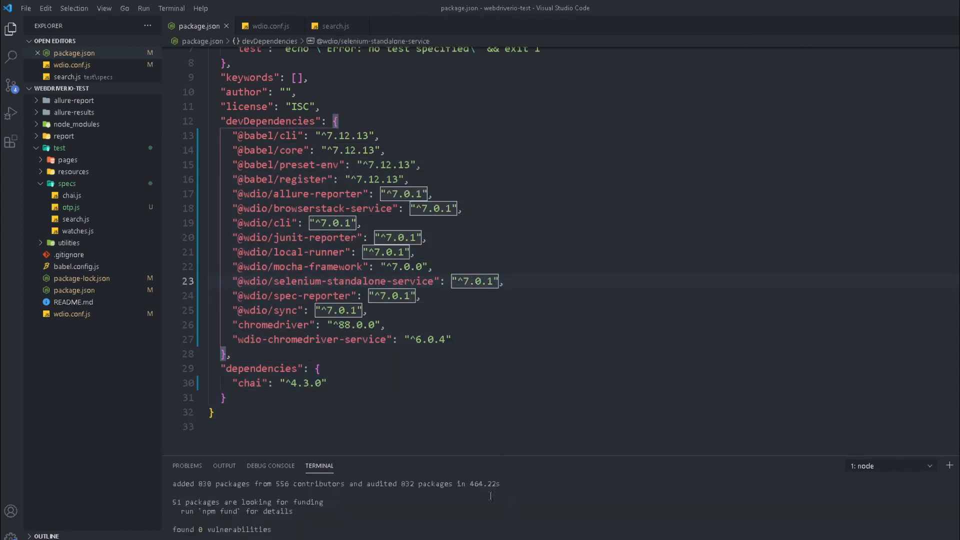
pyautogui.moveTo(269, 26)
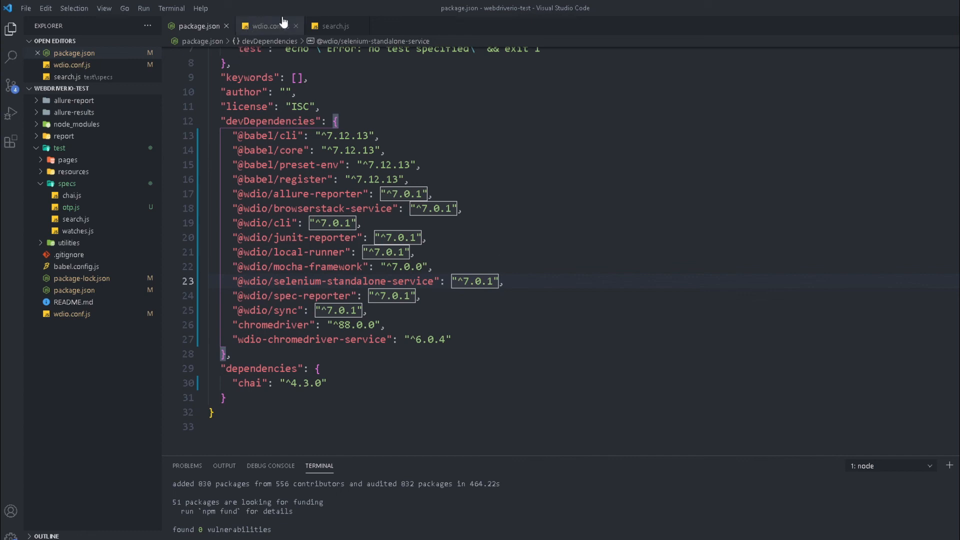
pyautogui.click(336, 26)
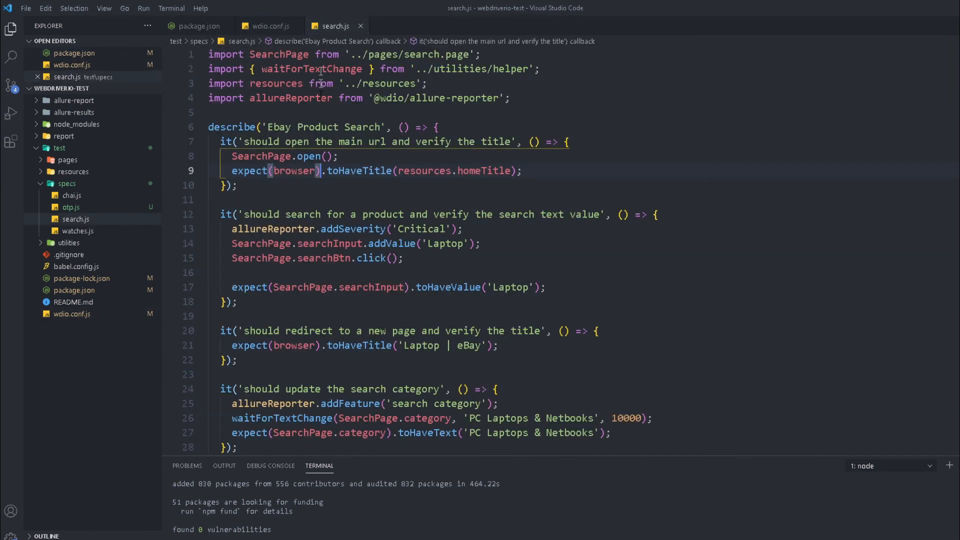